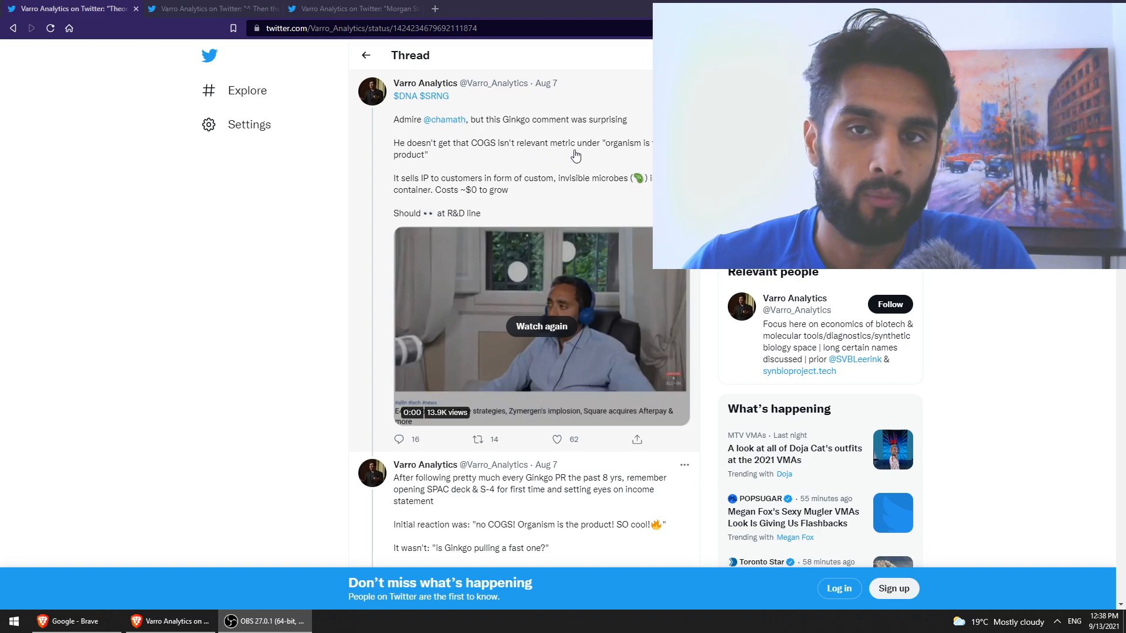
mouse_move(552, 166)
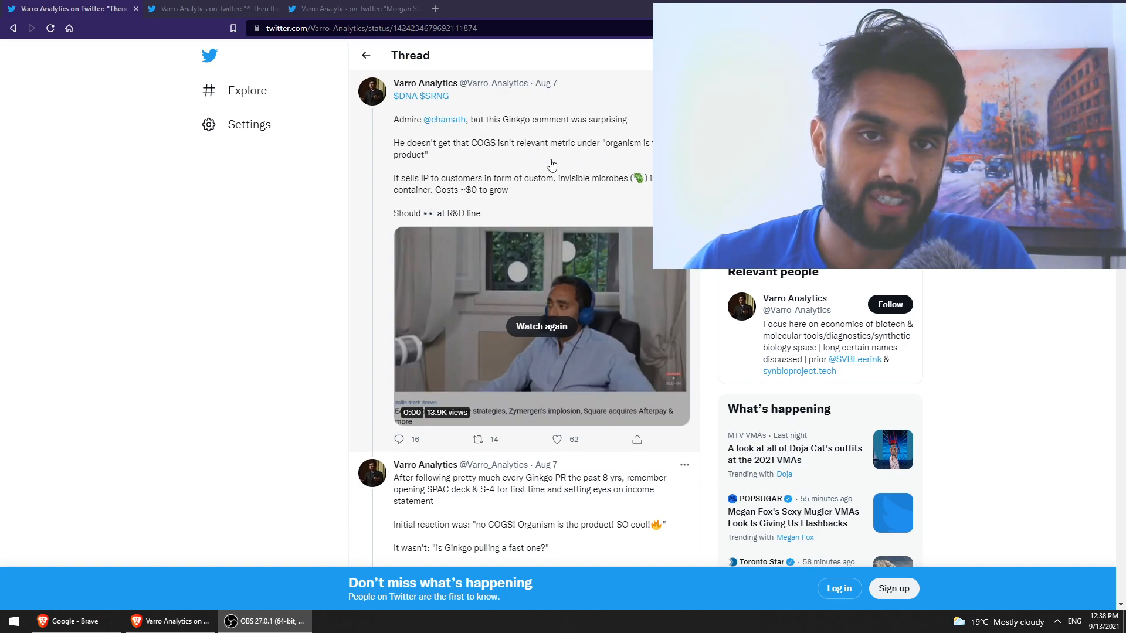
mouse_move(409, 187)
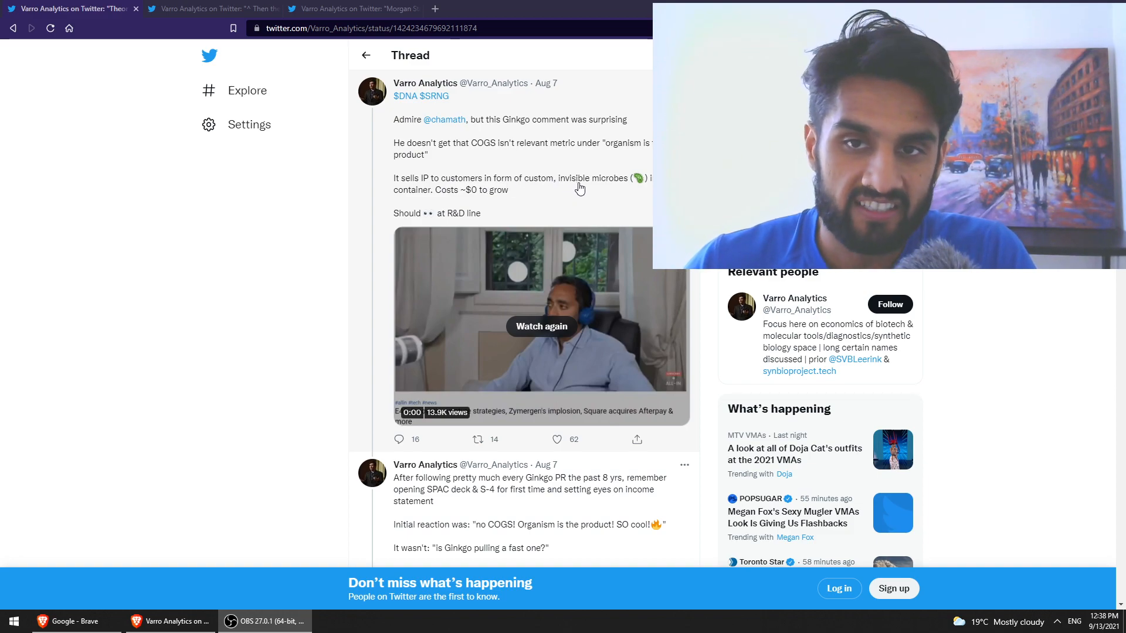
mouse_move(457, 202)
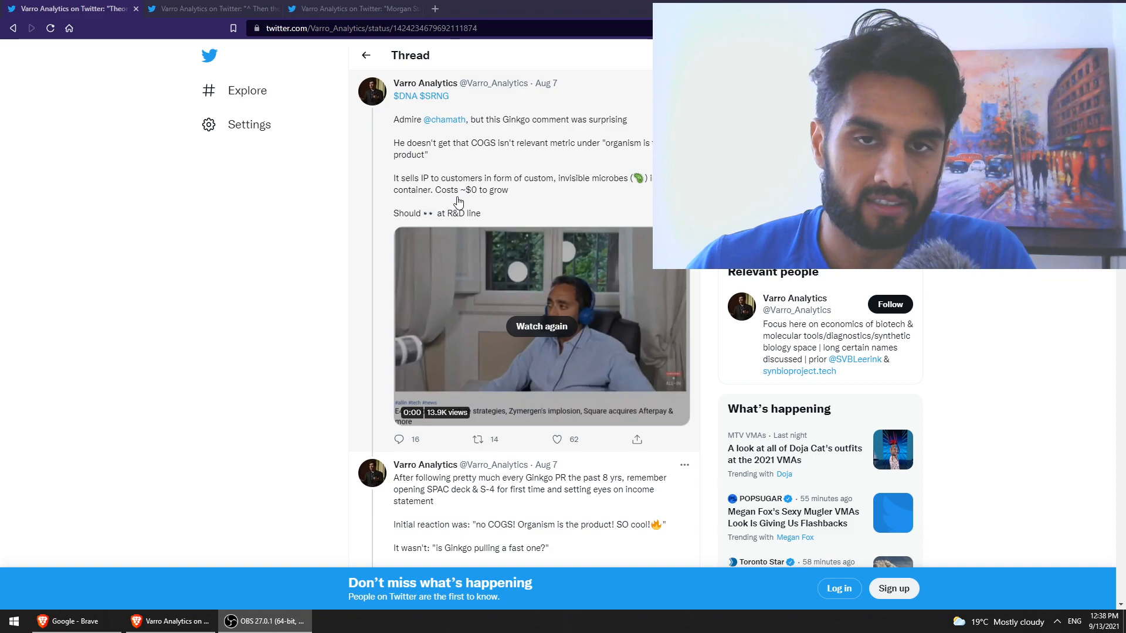
scroll(down, 3)
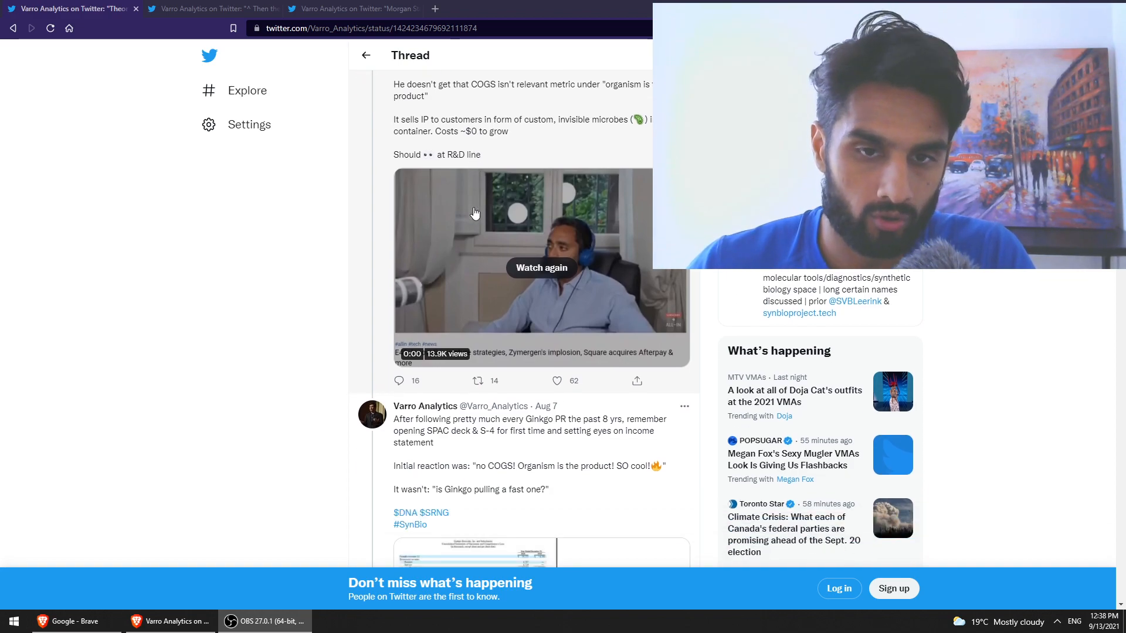
scroll(up, 3)
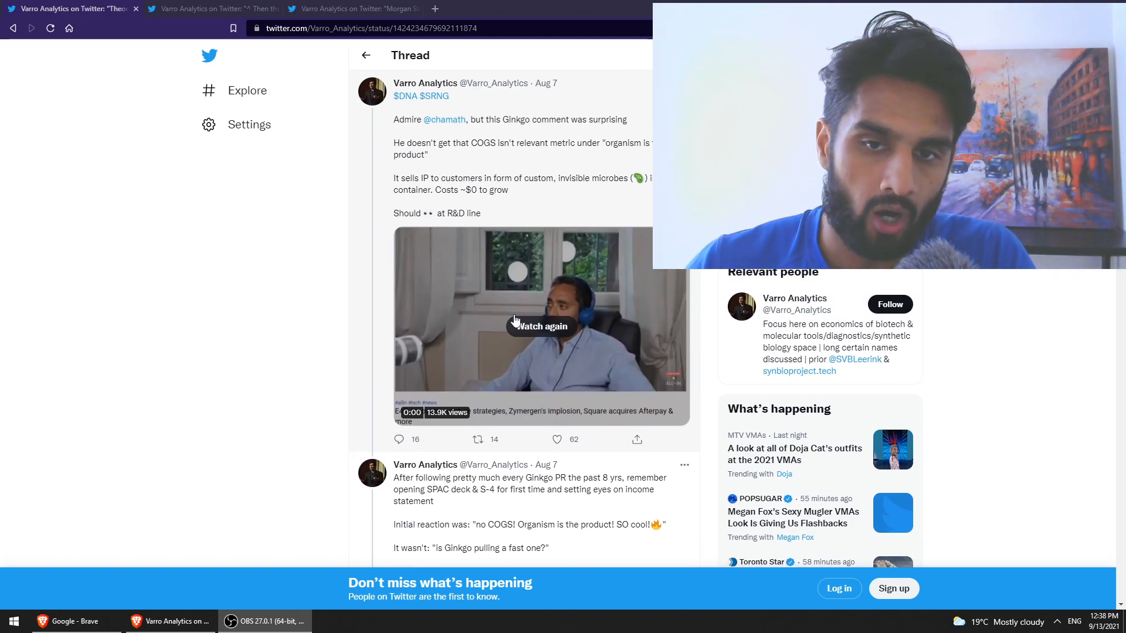
scroll(down, 3)
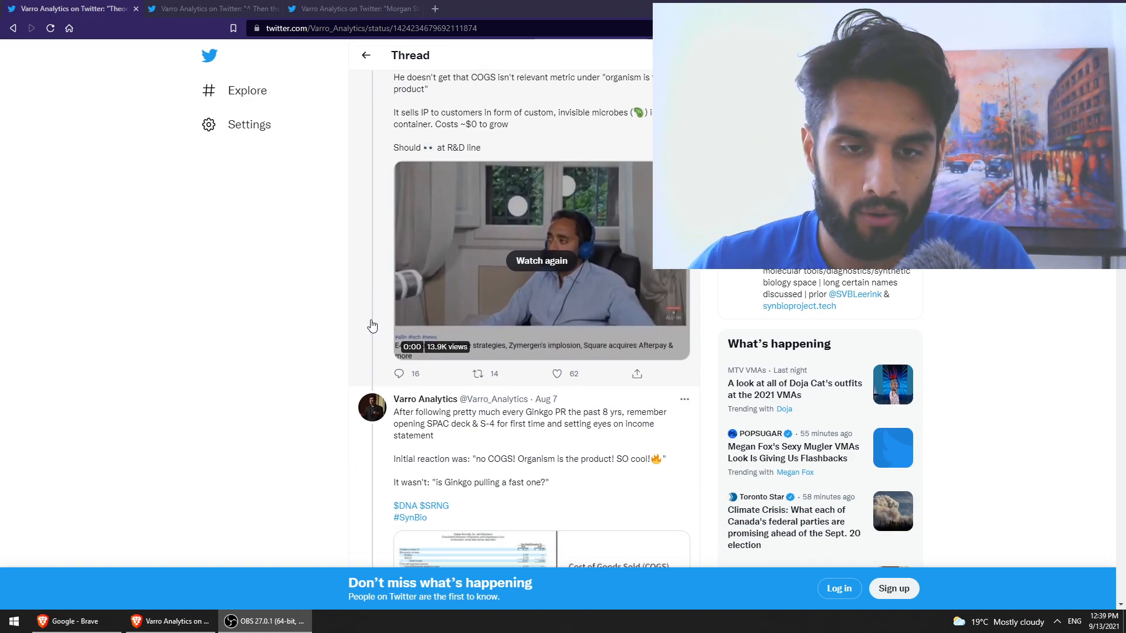
scroll(down, 3)
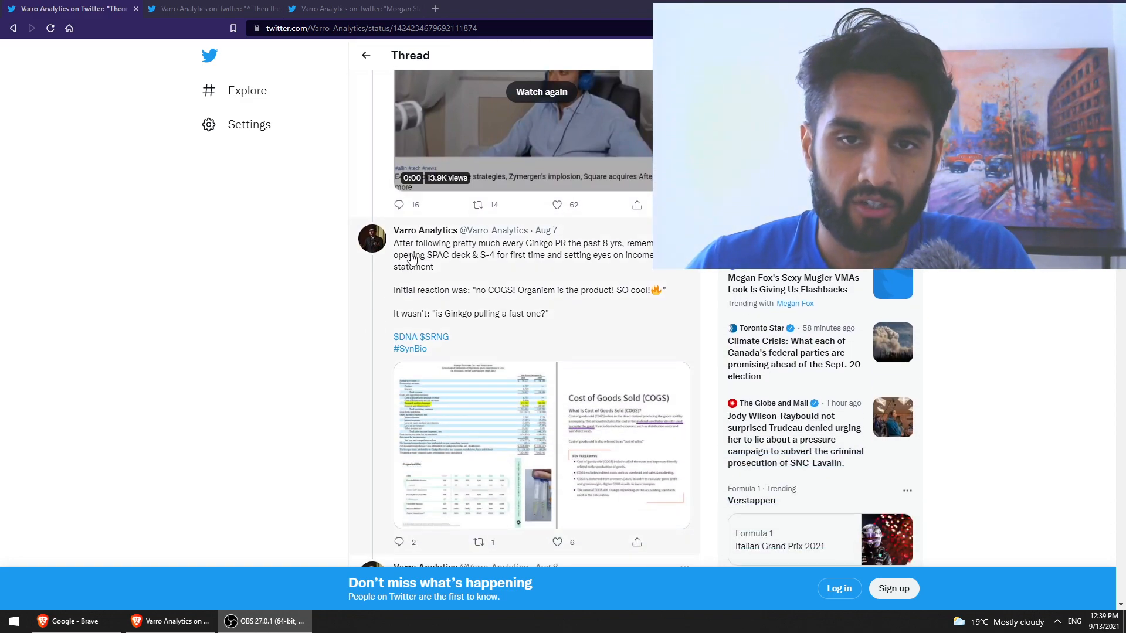
scroll(down, 3)
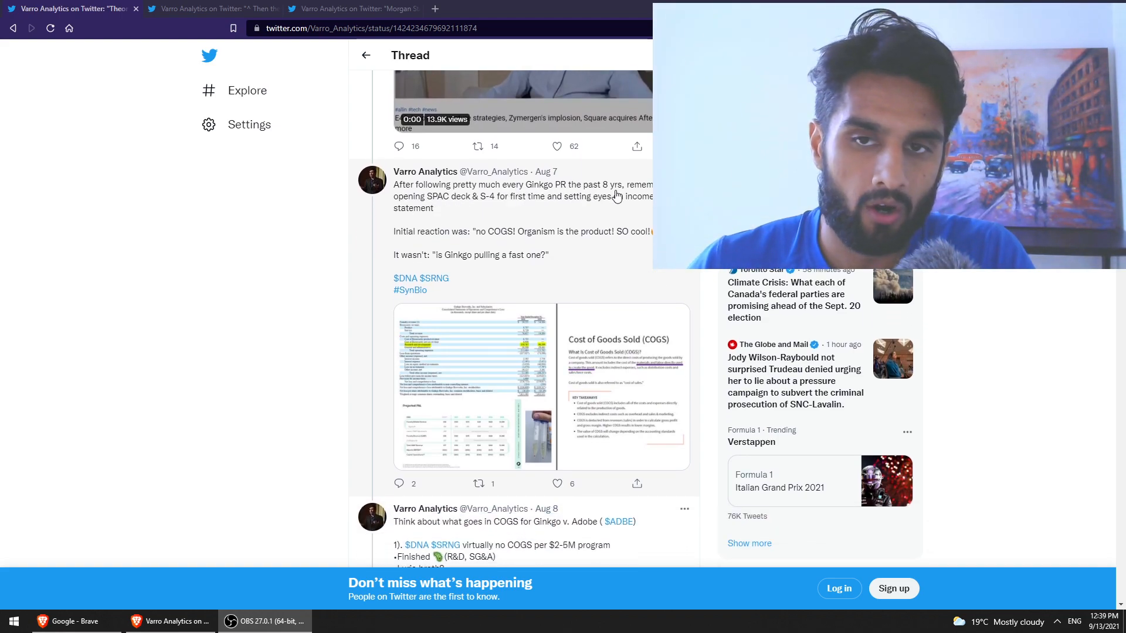
mouse_move(492, 206)
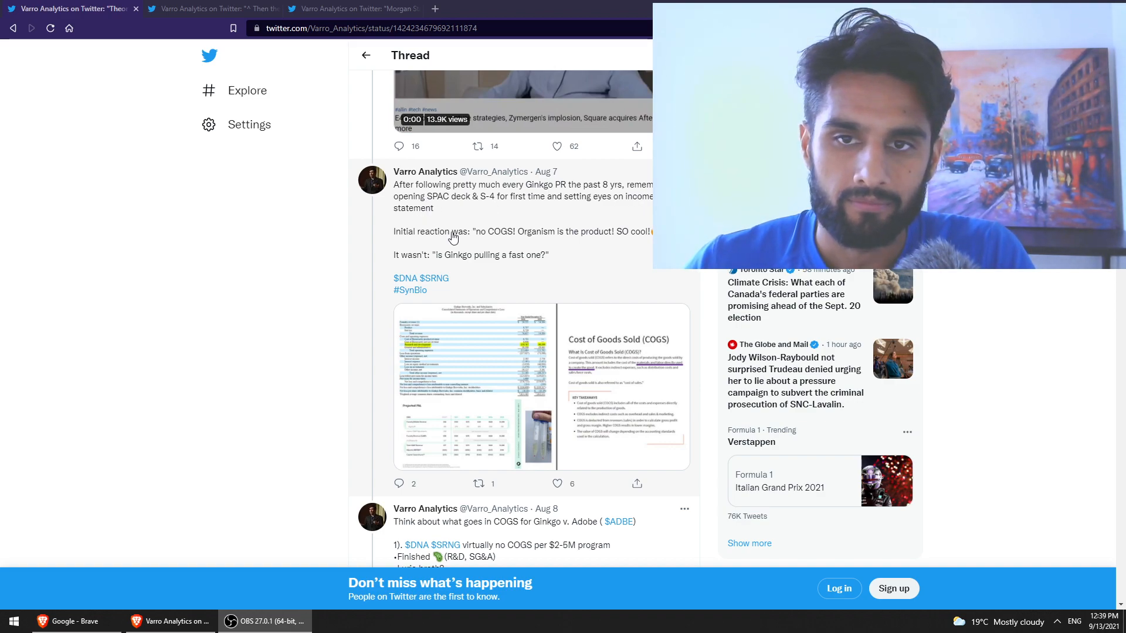
mouse_move(429, 266)
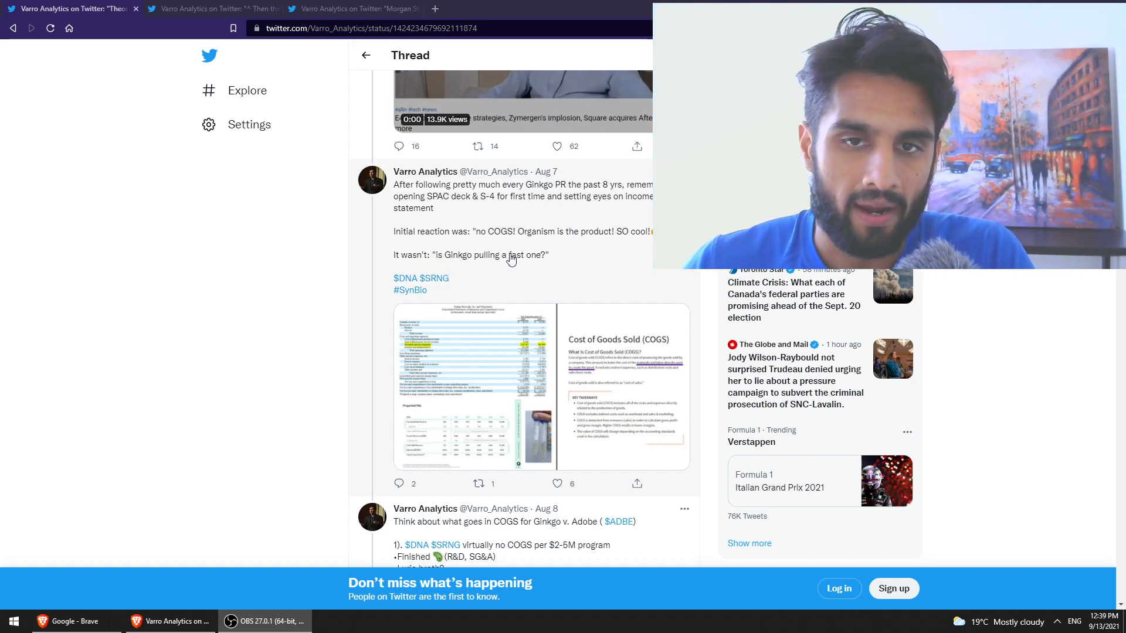
mouse_move(512, 218)
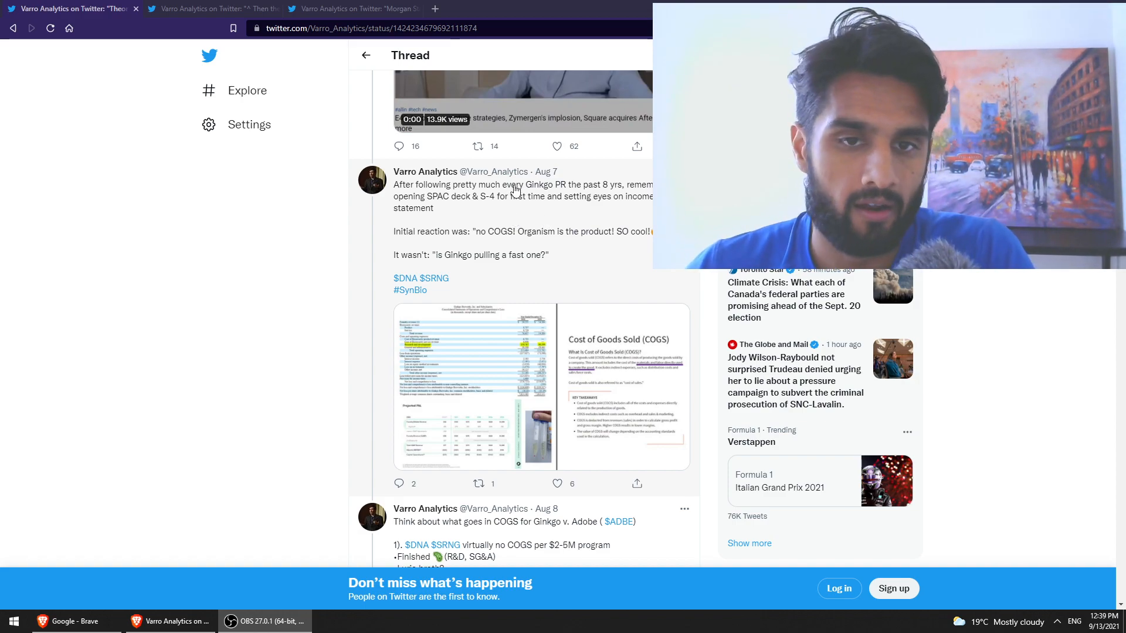
scroll(down, 3)
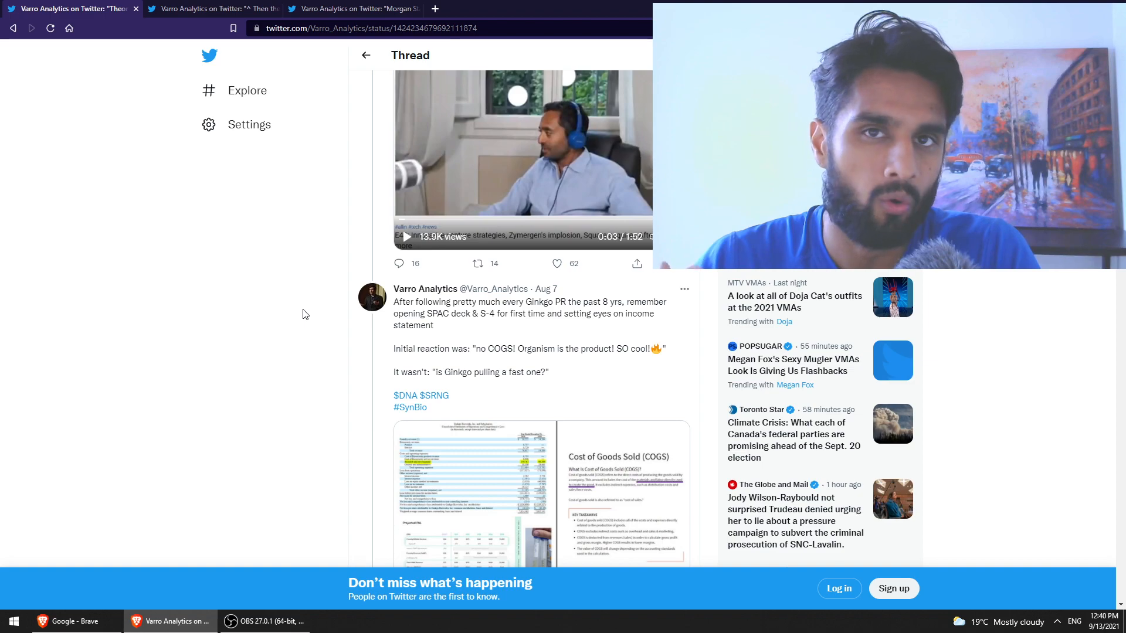
scroll(down, 3)
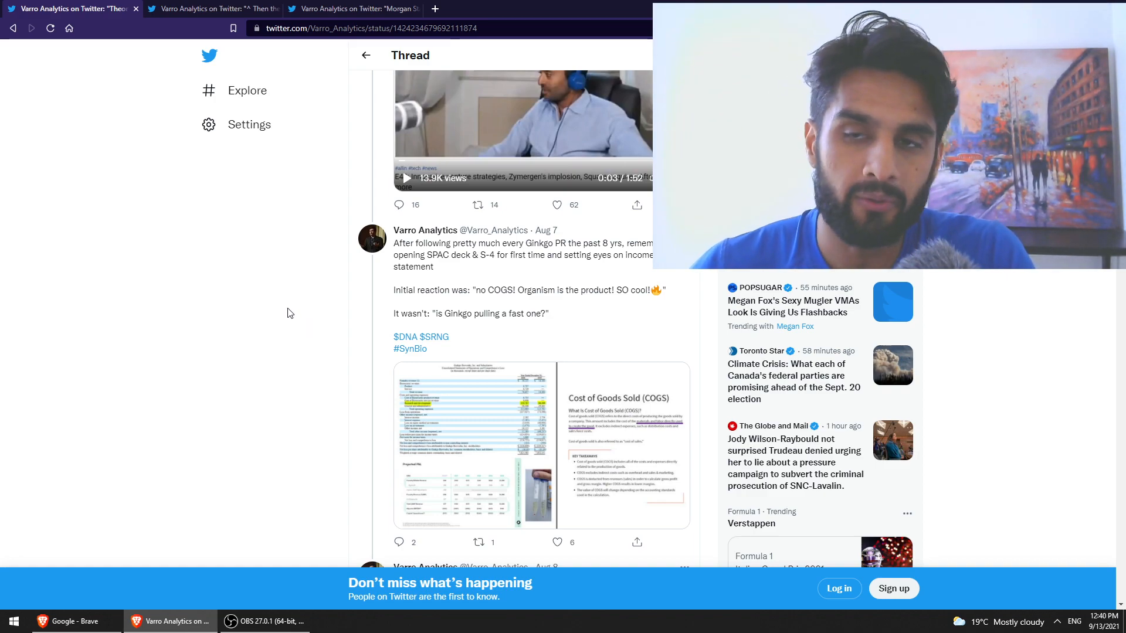
scroll(down, 3)
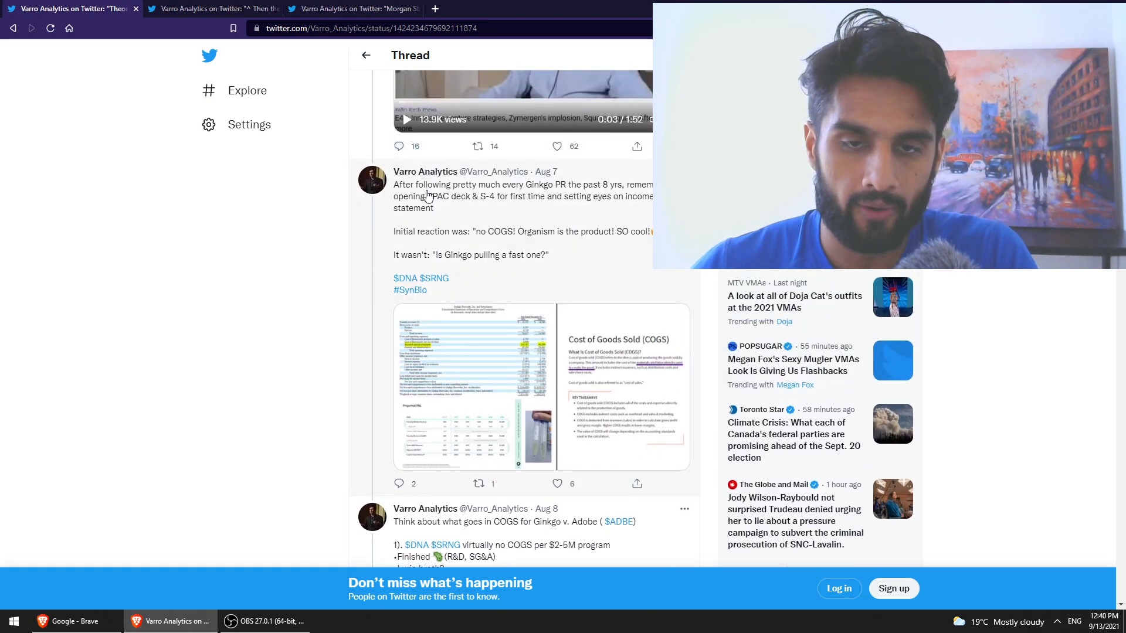
scroll(down, 3)
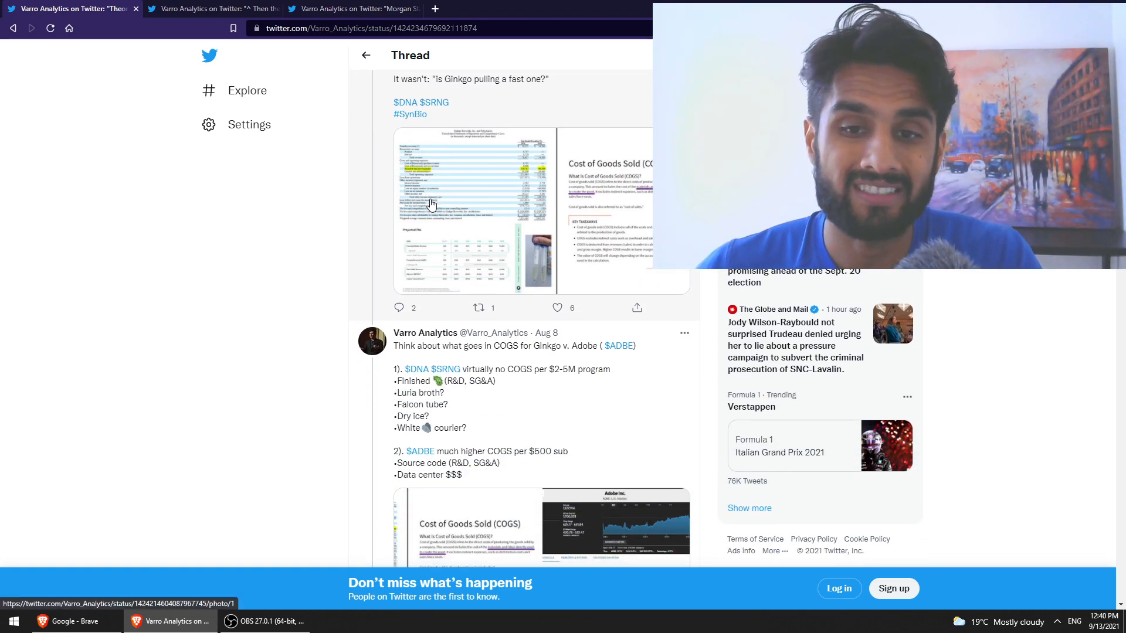
scroll(down, 3)
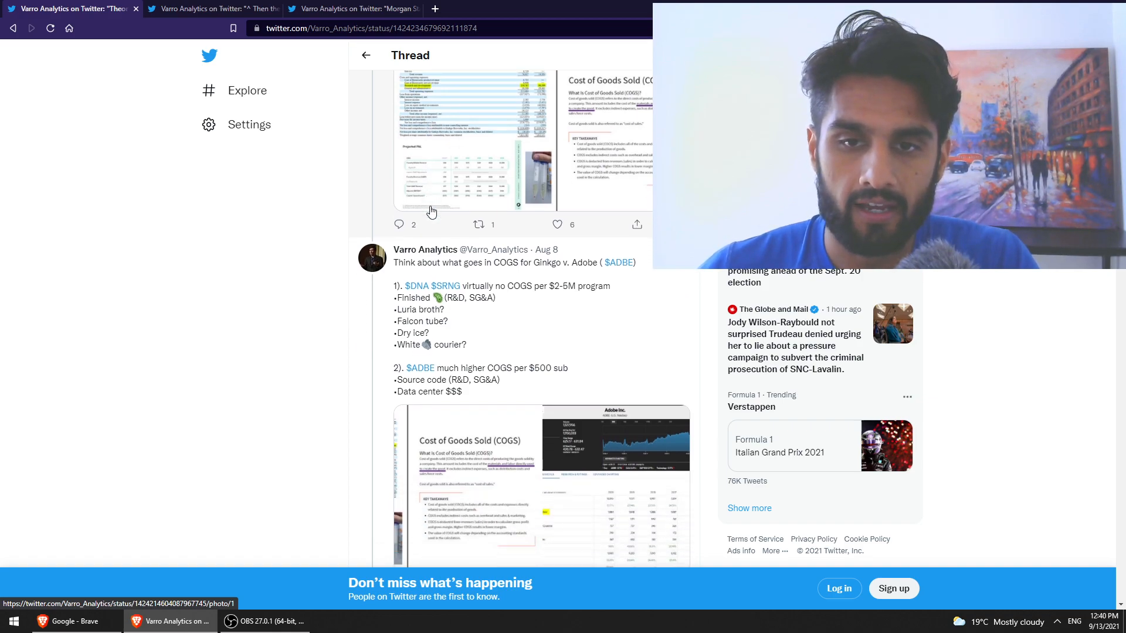
scroll(down, 3)
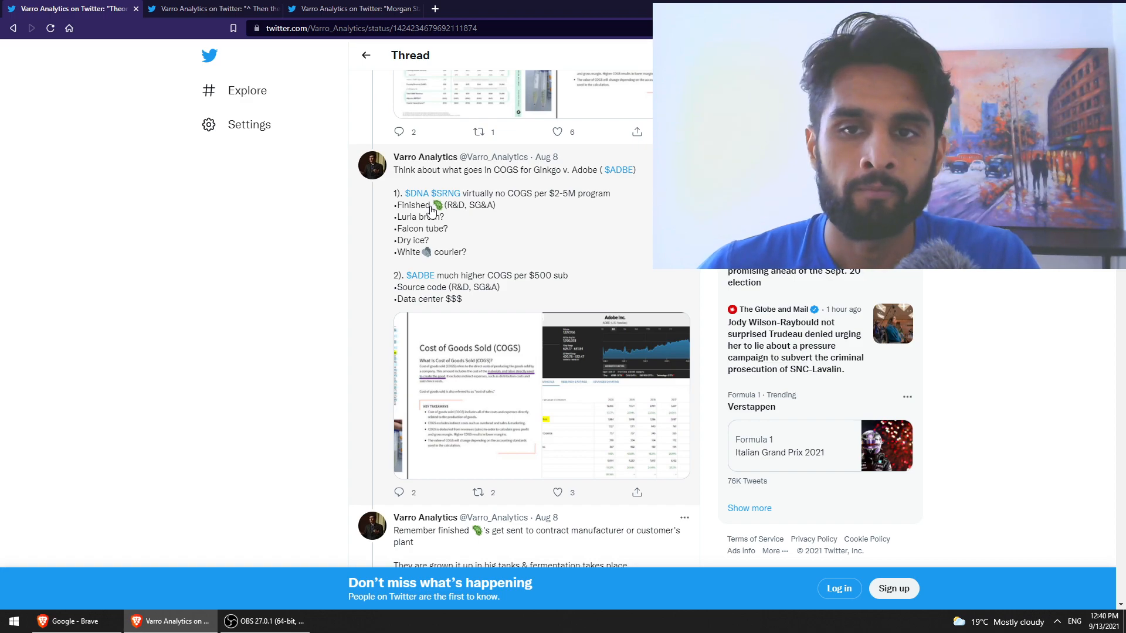
scroll(down, 3)
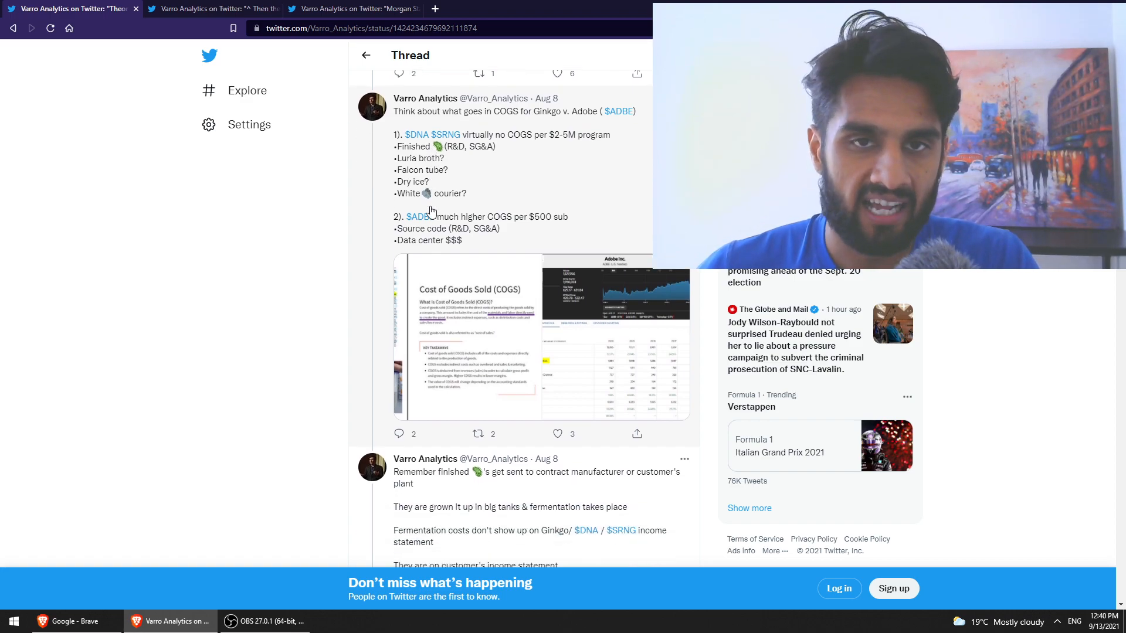
scroll(down, 3)
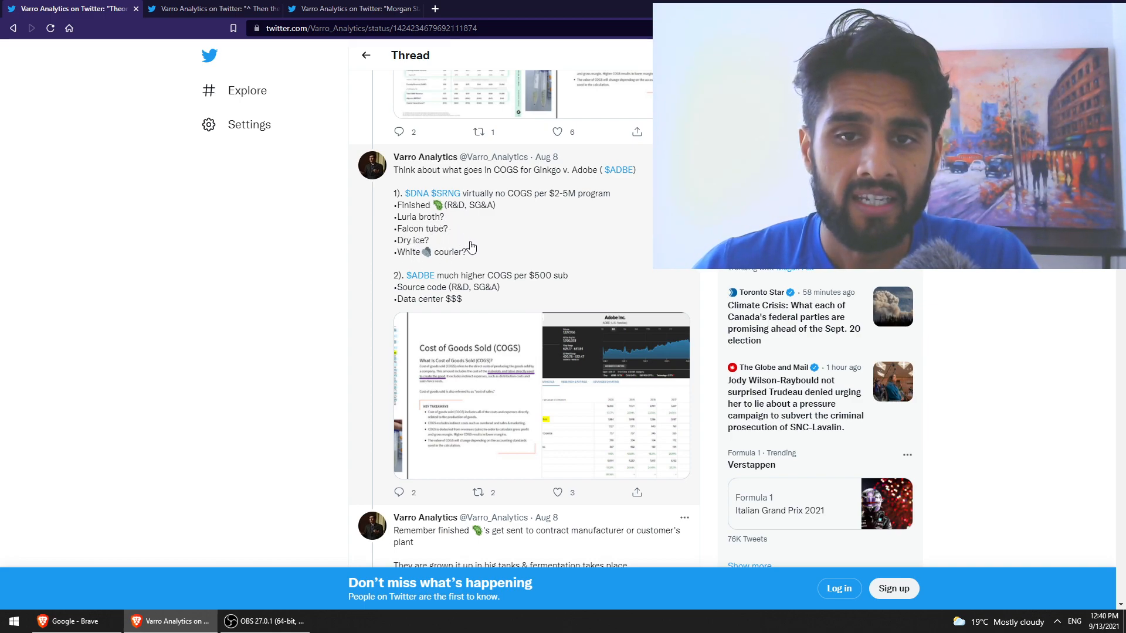
scroll(down, 3)
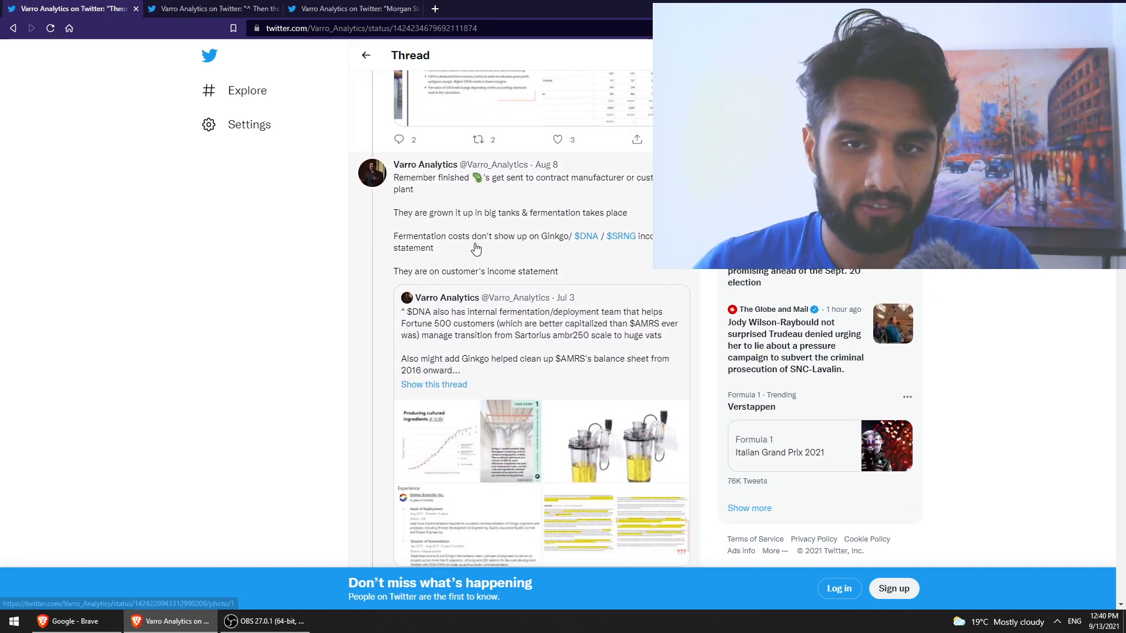
scroll(down, 3)
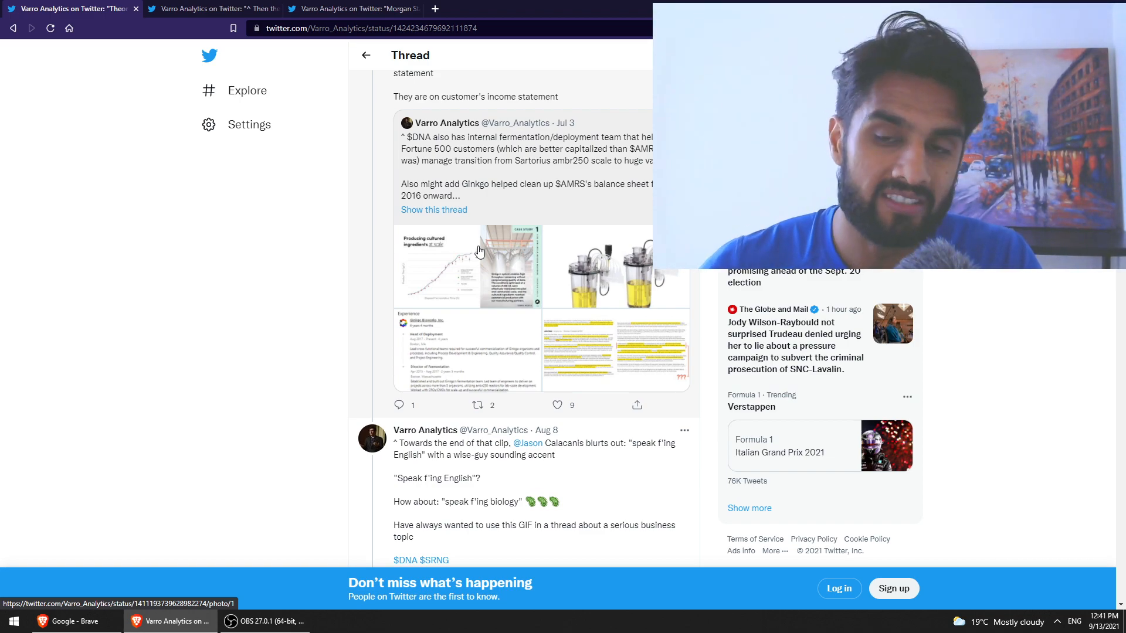
scroll(down, 3)
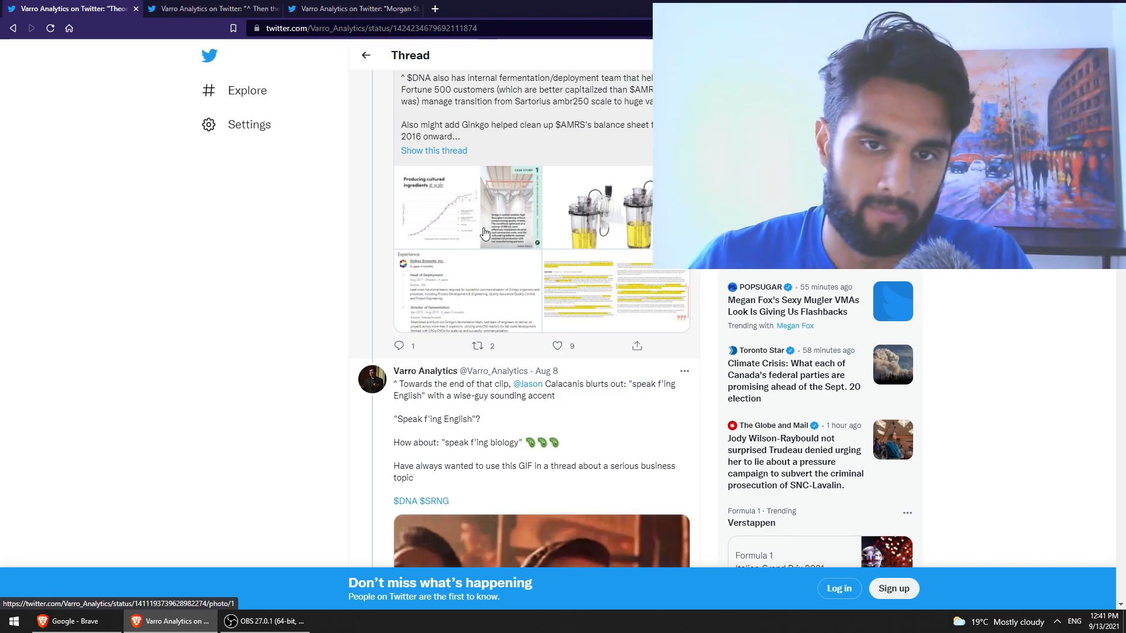
scroll(down, 3)
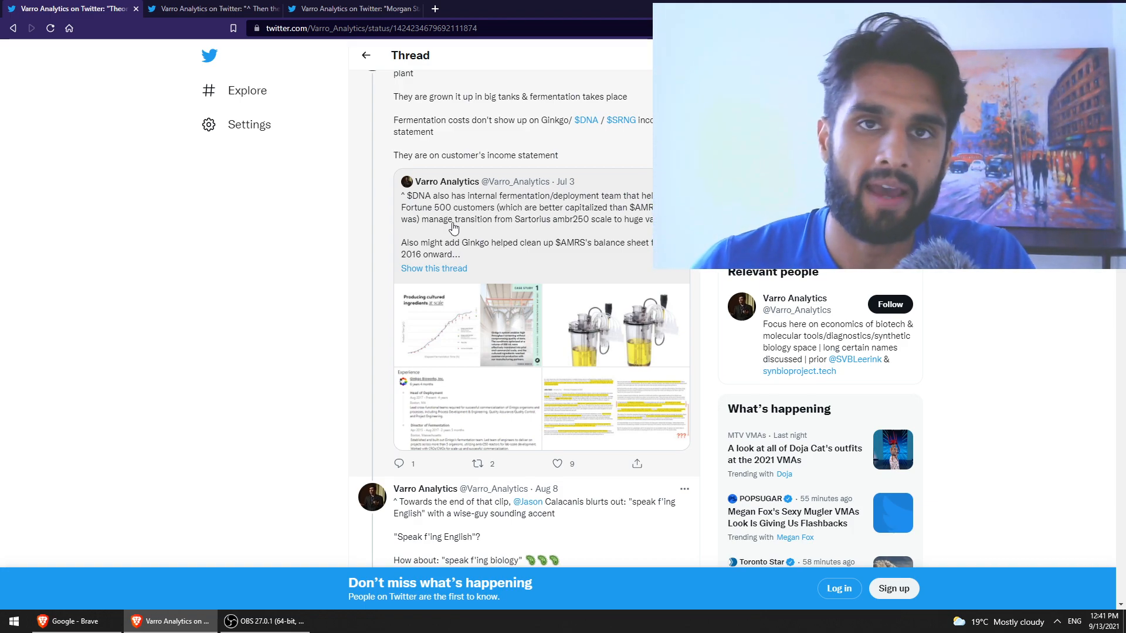
scroll(down, 3)
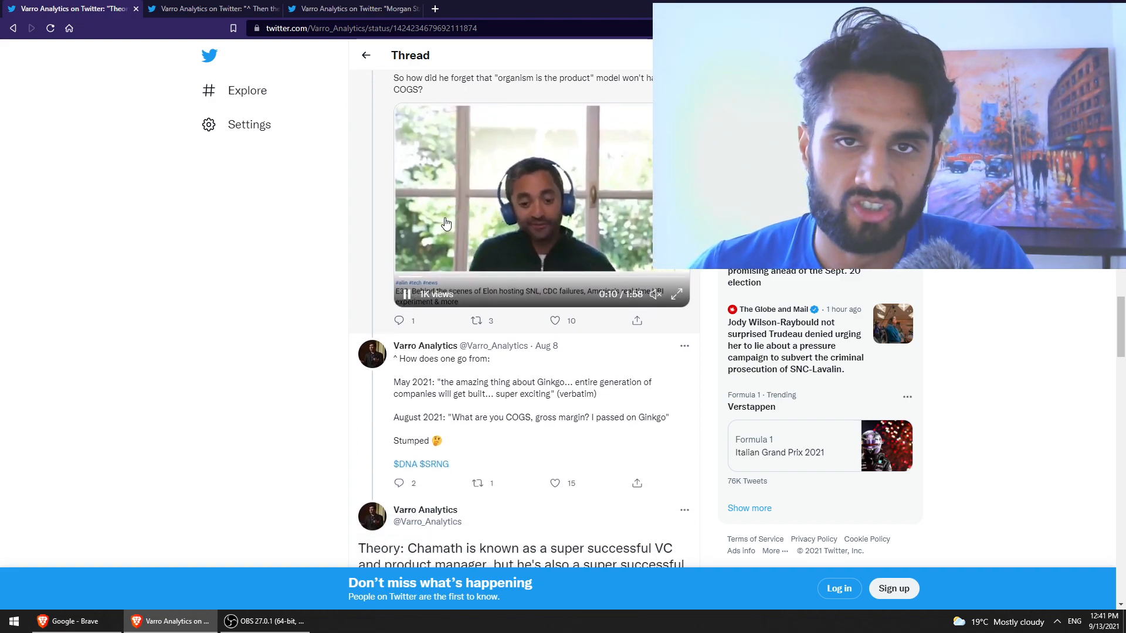
scroll(down, 3)
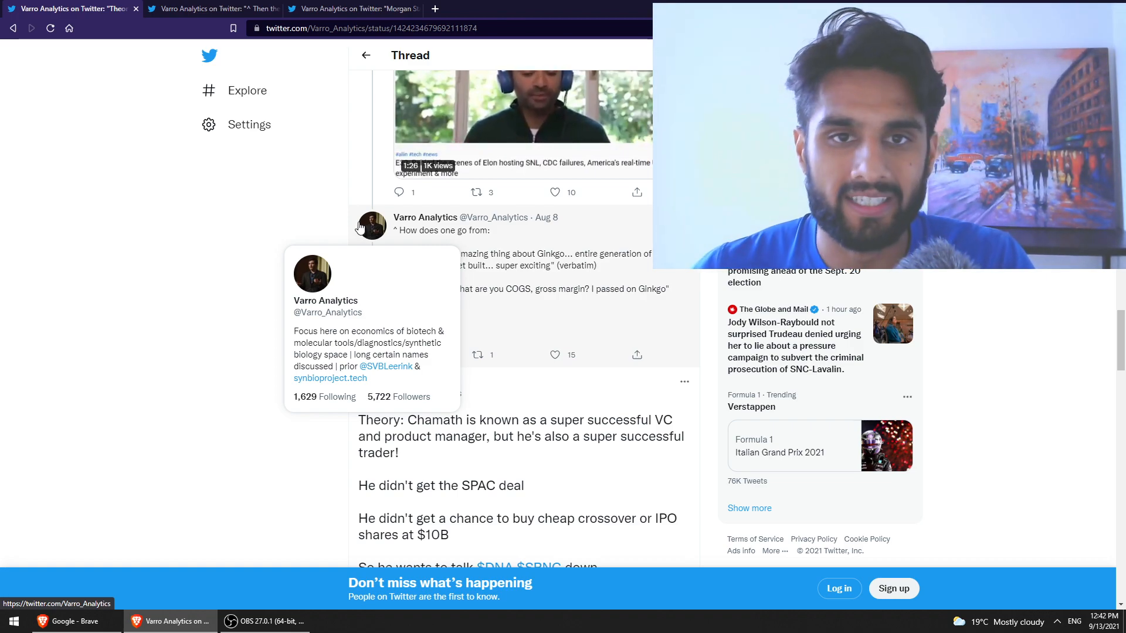
scroll(down, 3)
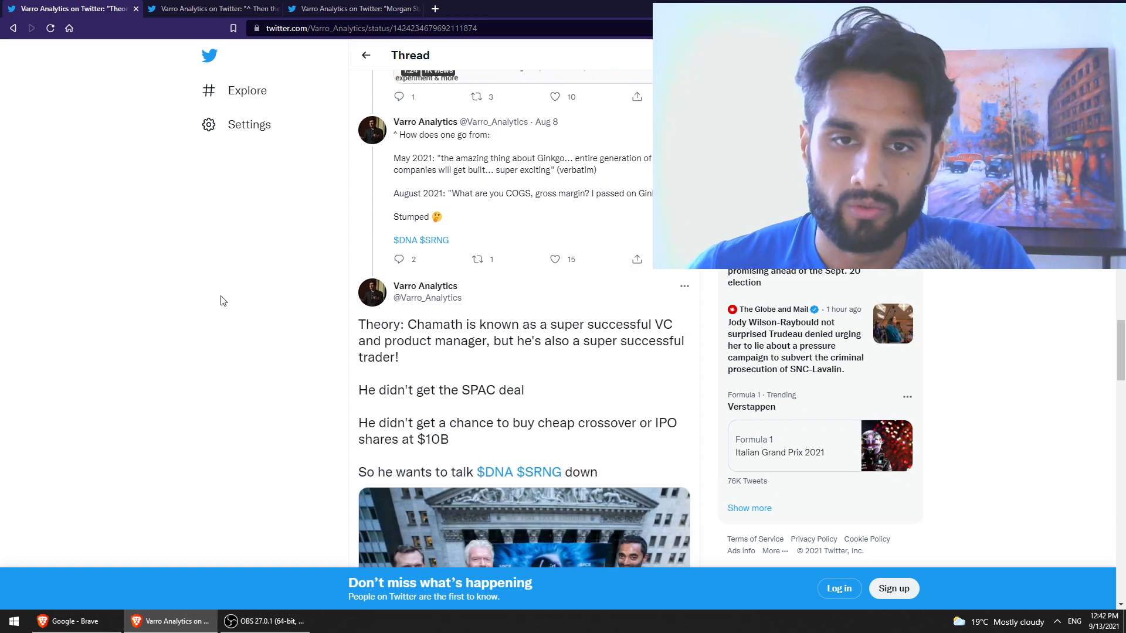
scroll(down, 3)
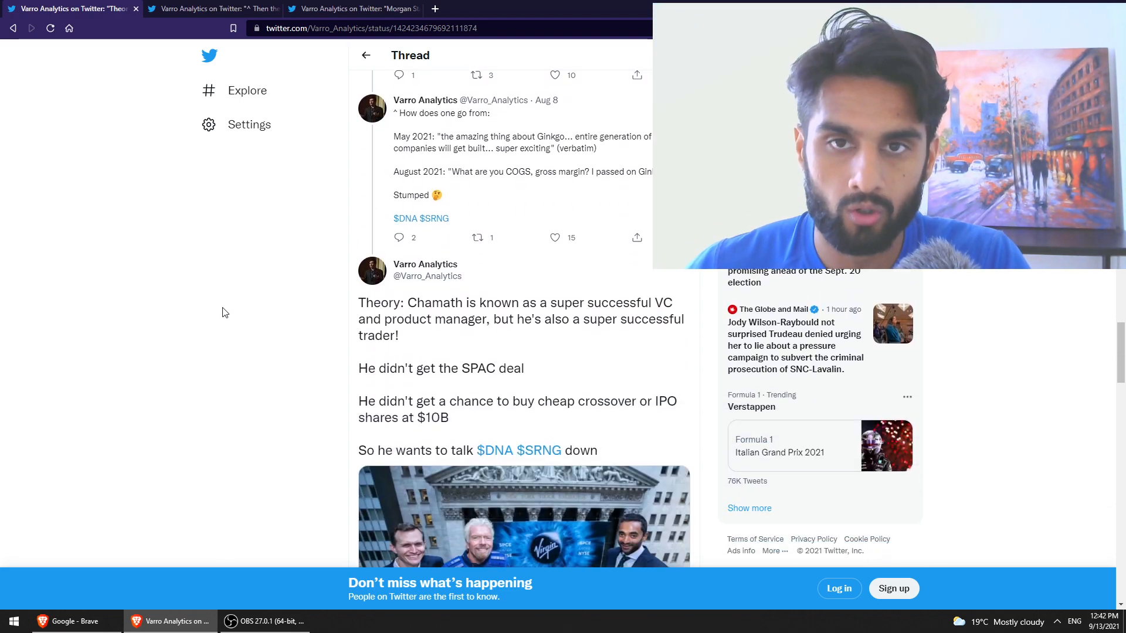
scroll(down, 3)
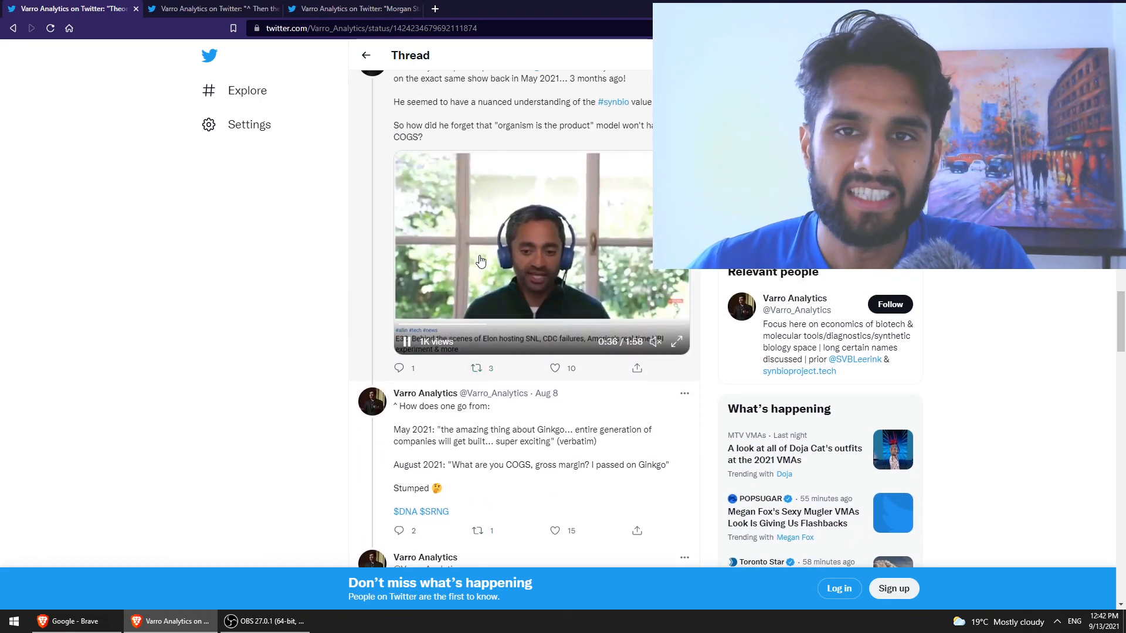
scroll(down, 3)
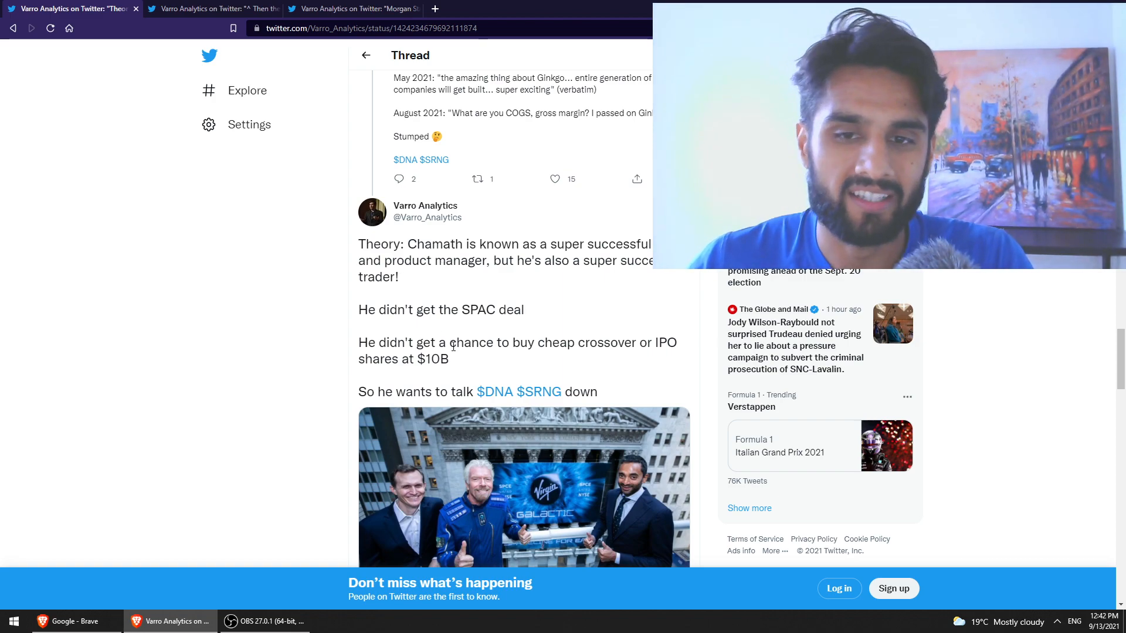
scroll(down, 3)
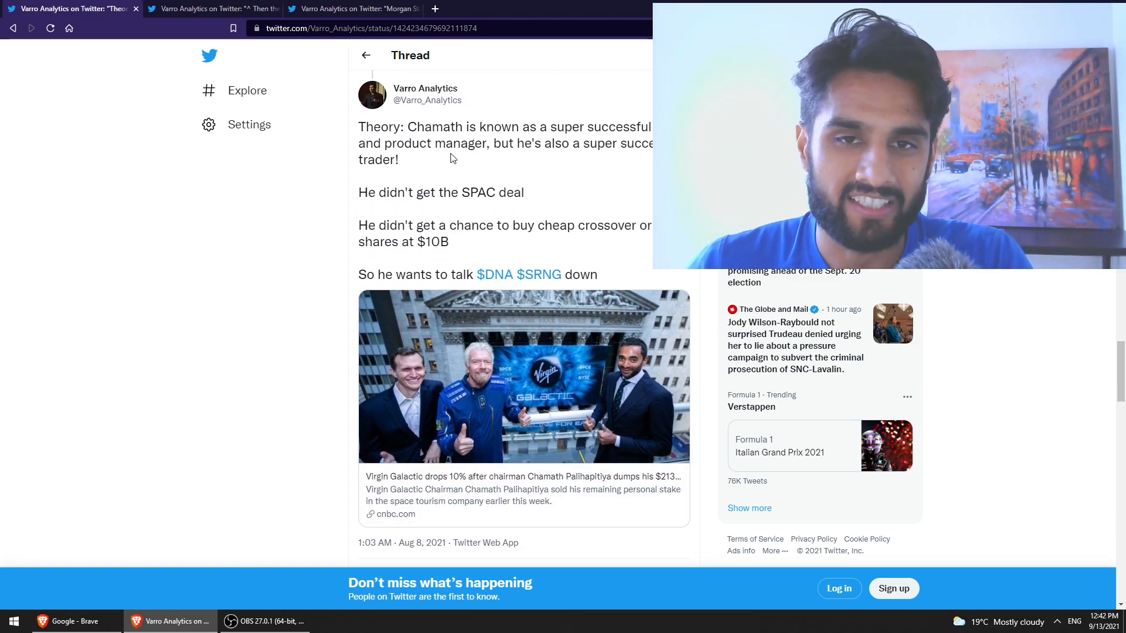
scroll(down, 3)
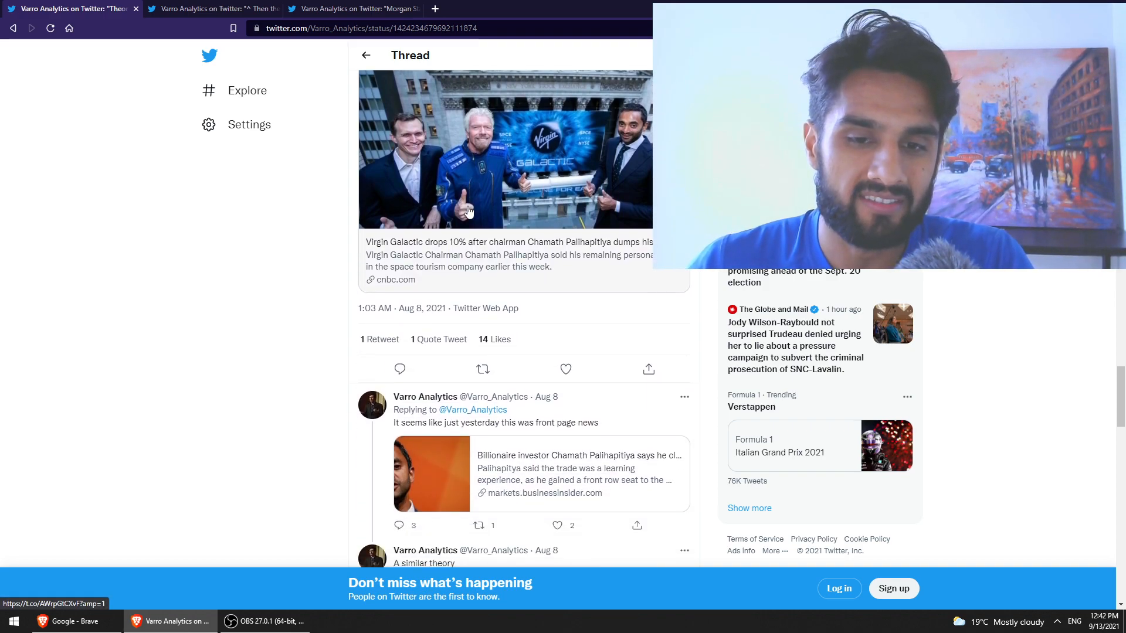
scroll(down, 3)
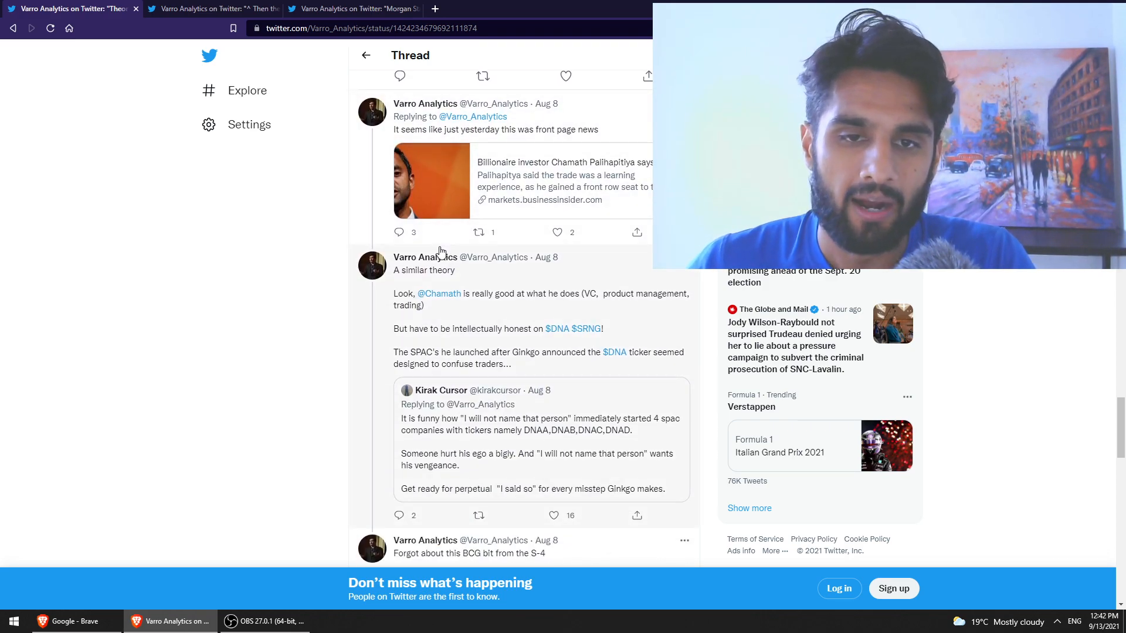
scroll(down, 3)
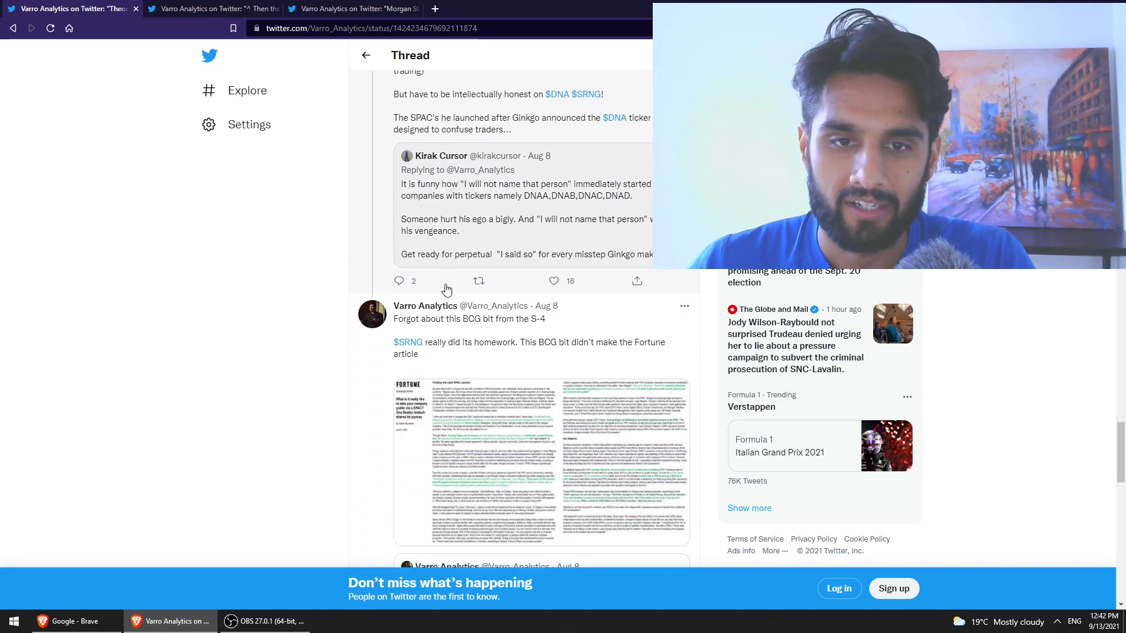
scroll(down, 3)
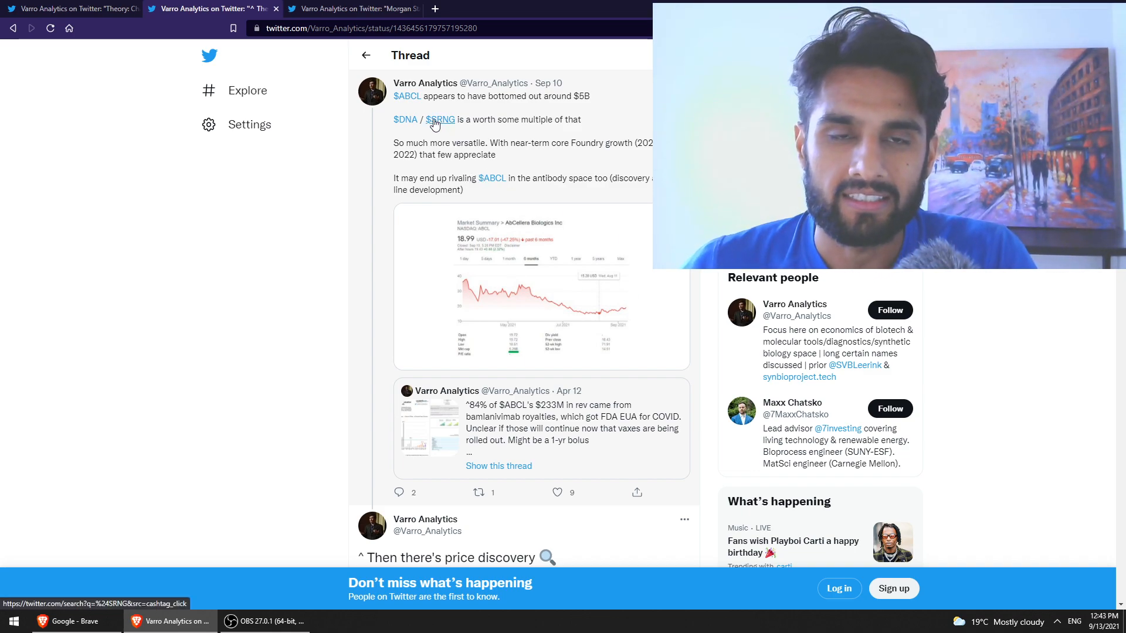
mouse_move(406, 96)
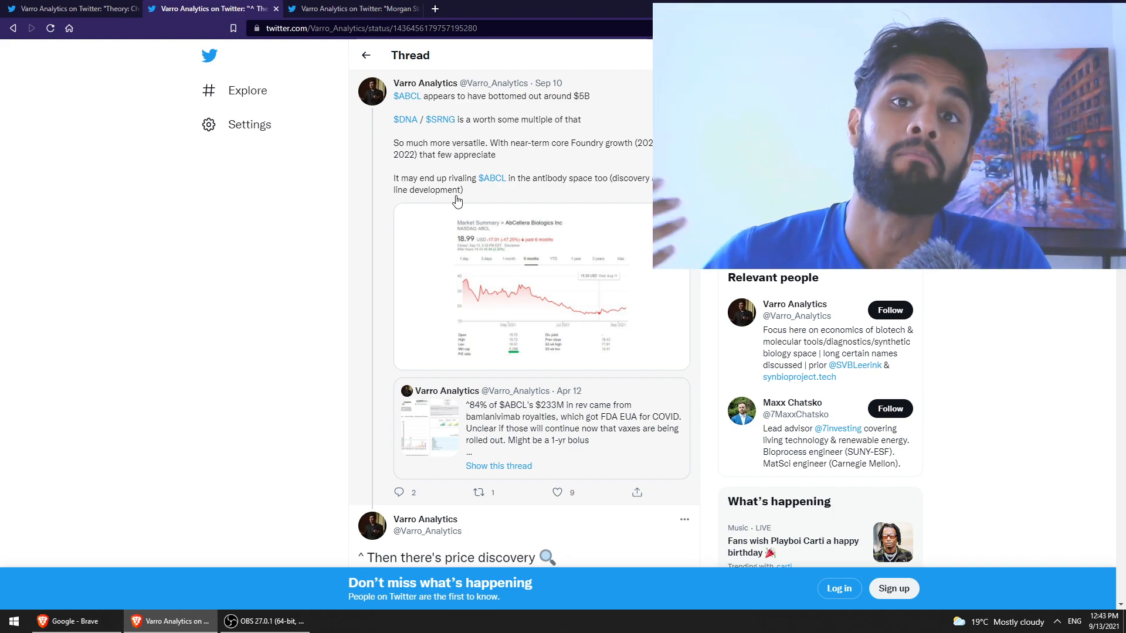
mouse_move(547, 245)
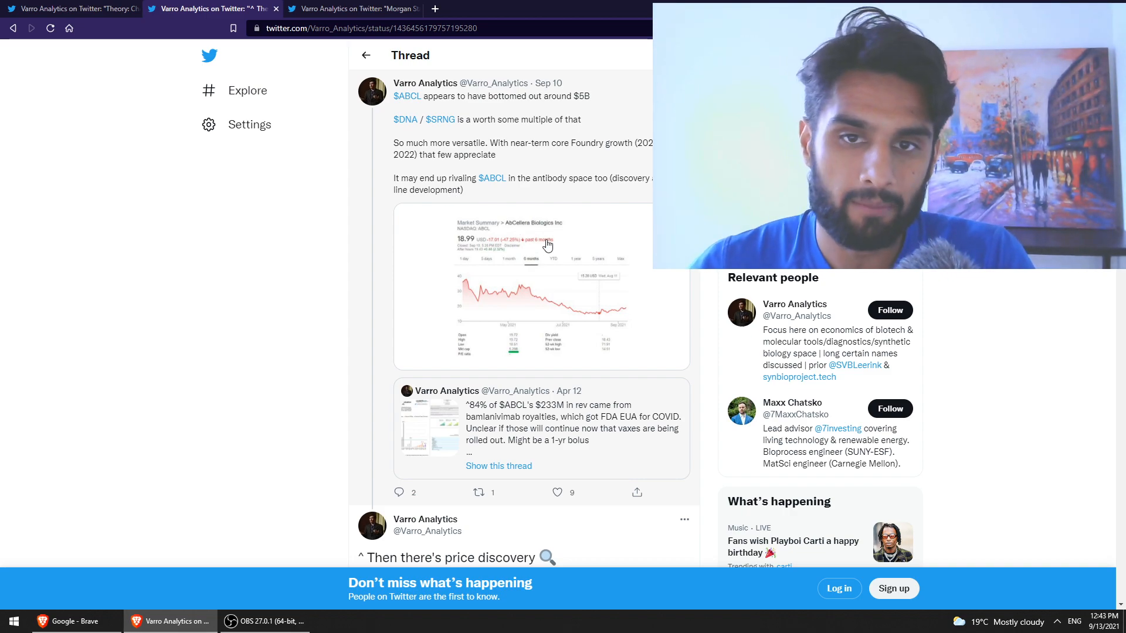
mouse_move(464, 346)
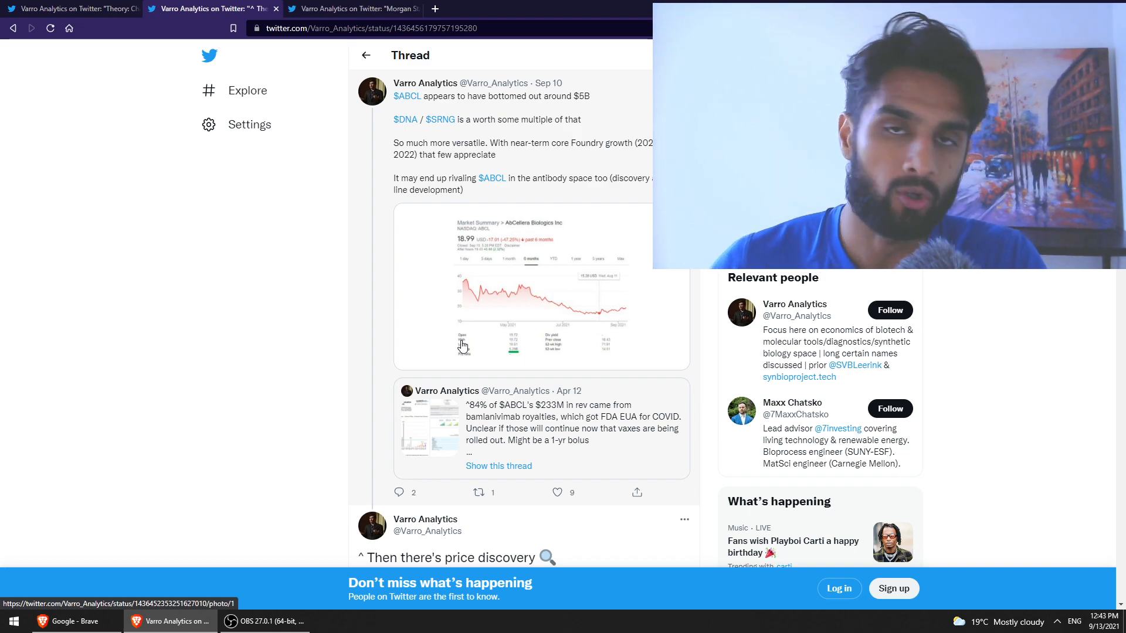
scroll(down, 3)
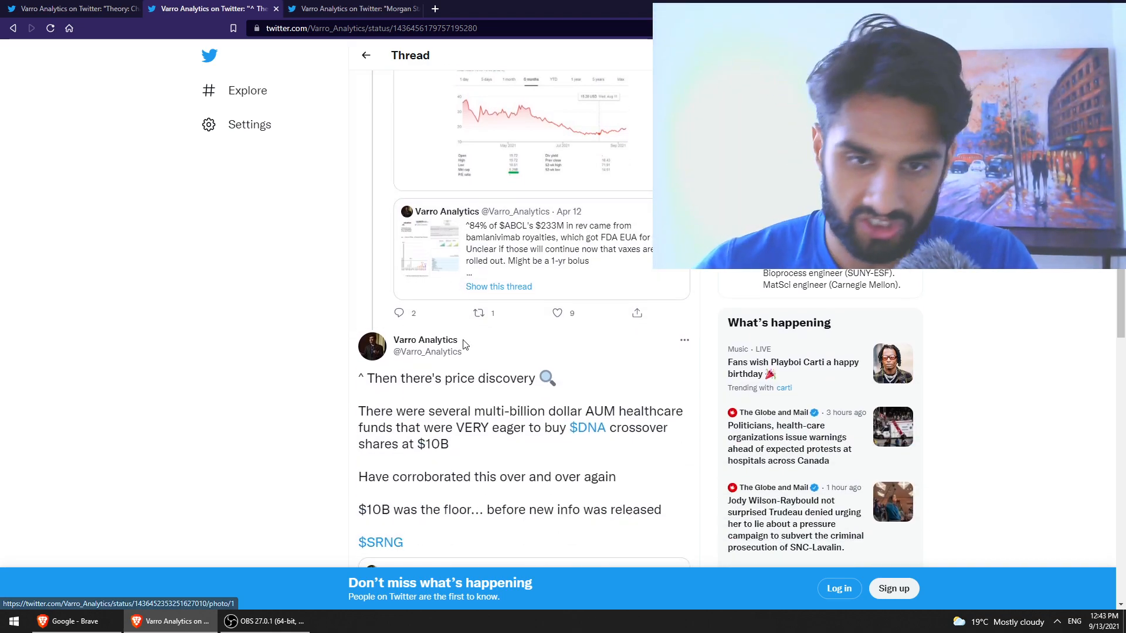
scroll(down, 3)
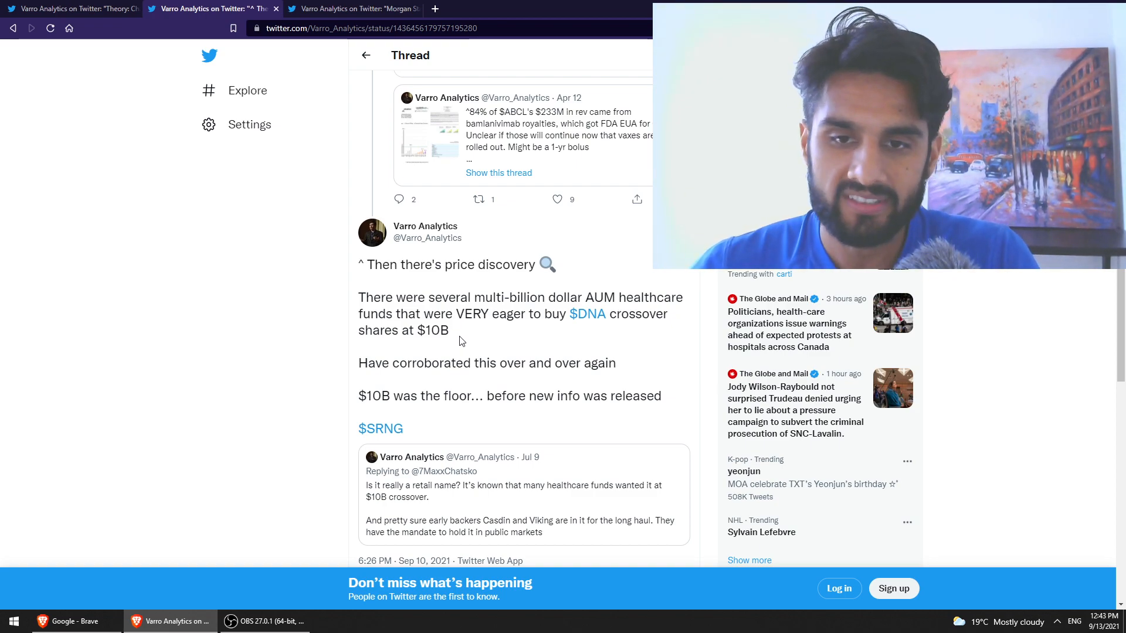
scroll(down, 3)
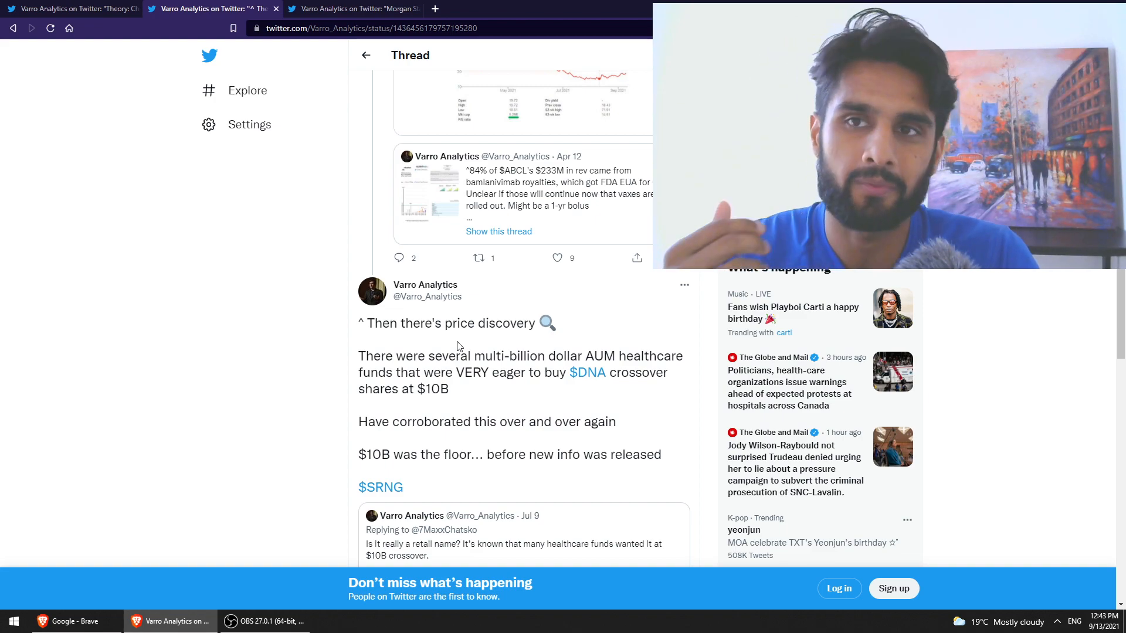
scroll(down, 3)
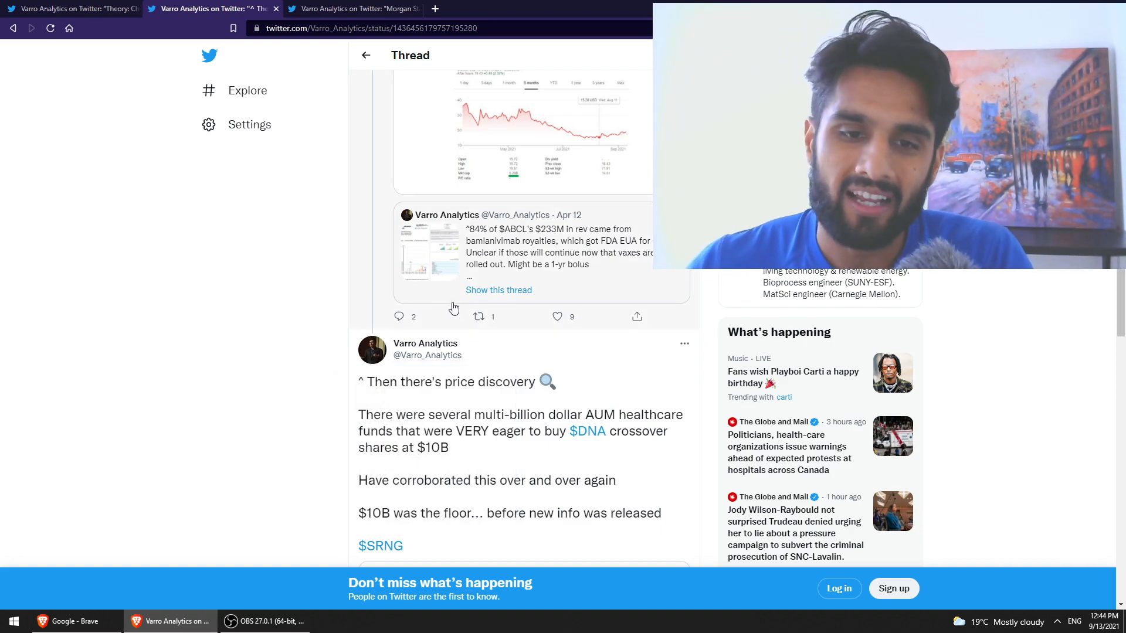
scroll(down, 3)
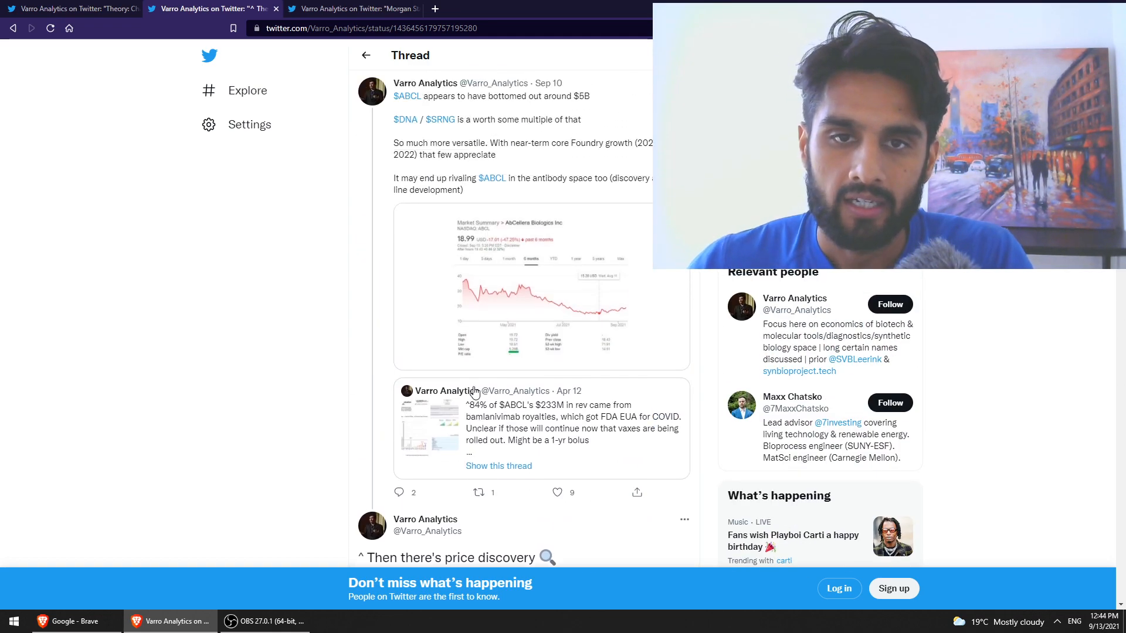
mouse_move(454, 390)
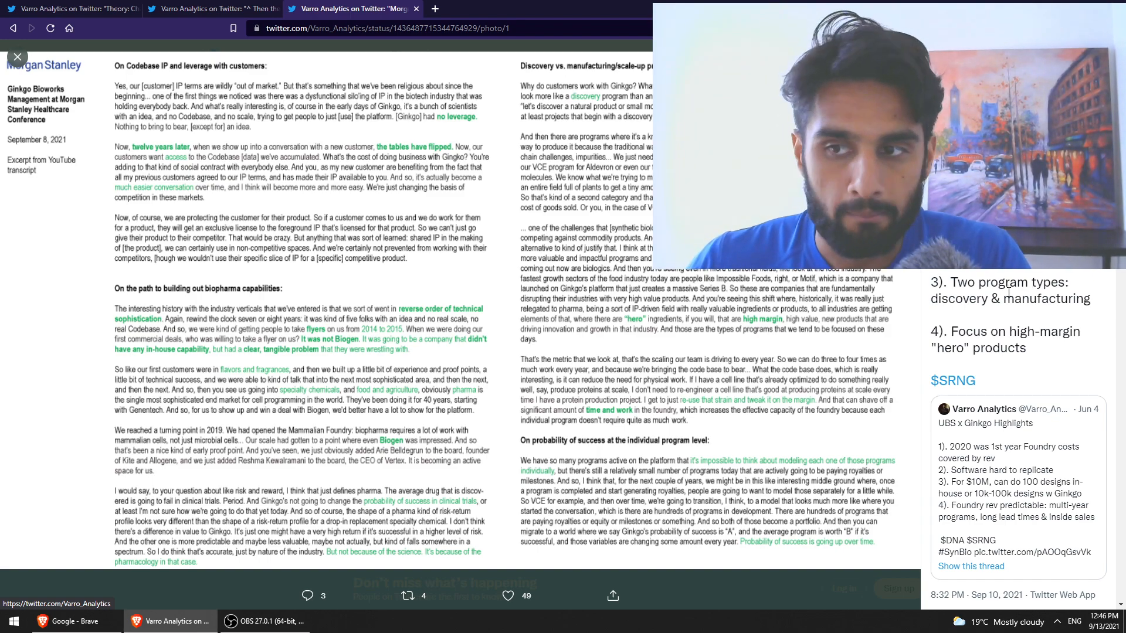
scroll(down, 3)
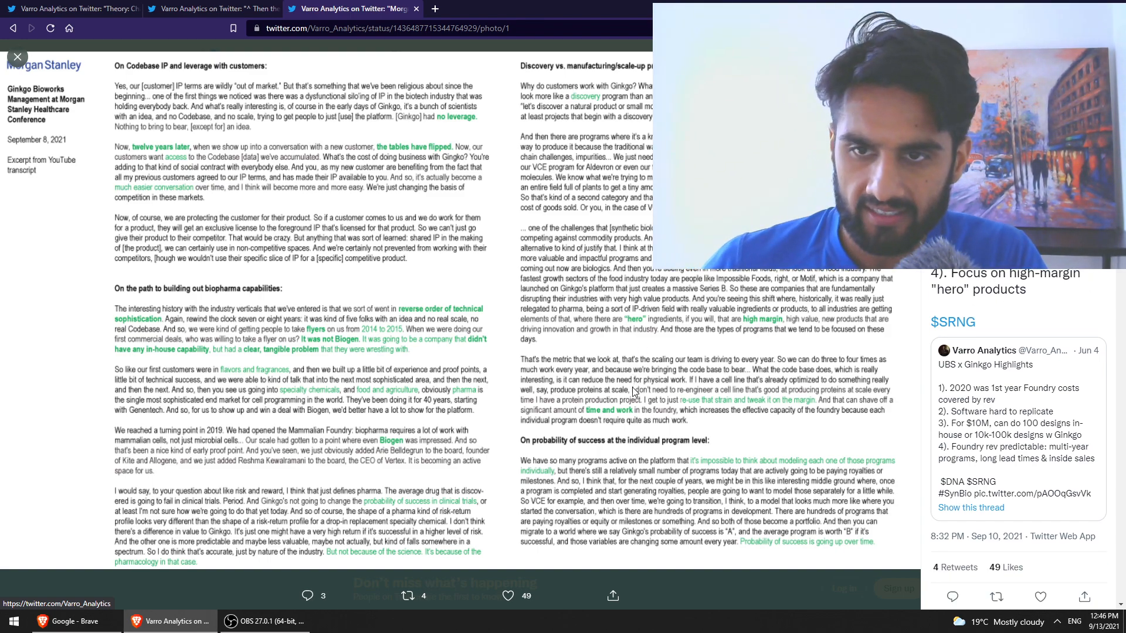
mouse_move(706, 323)
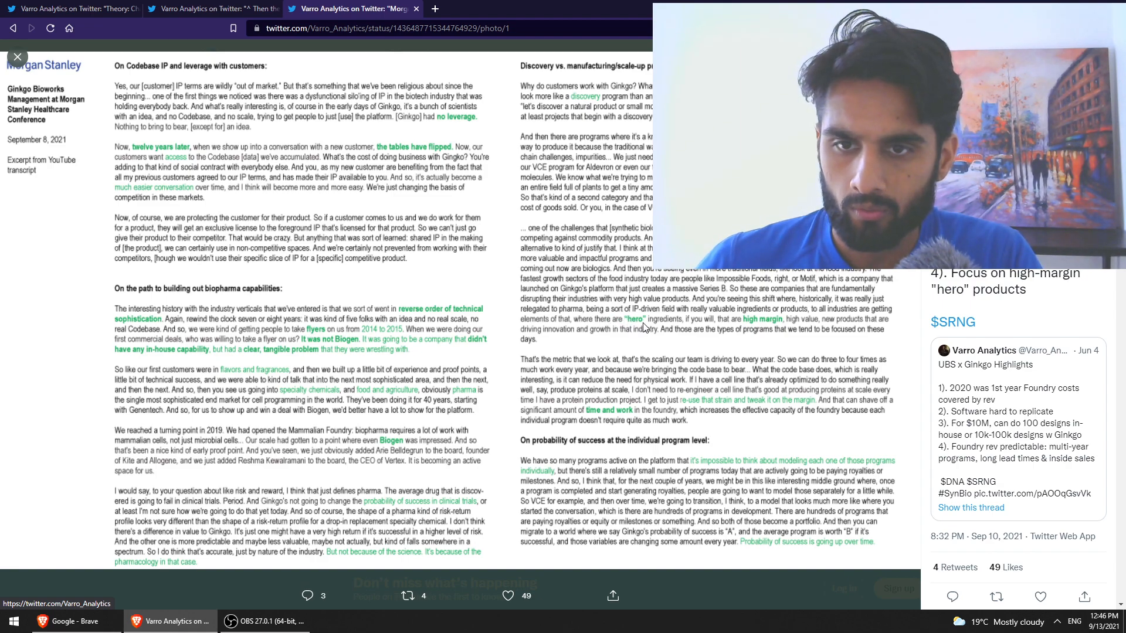
mouse_move(784, 334)
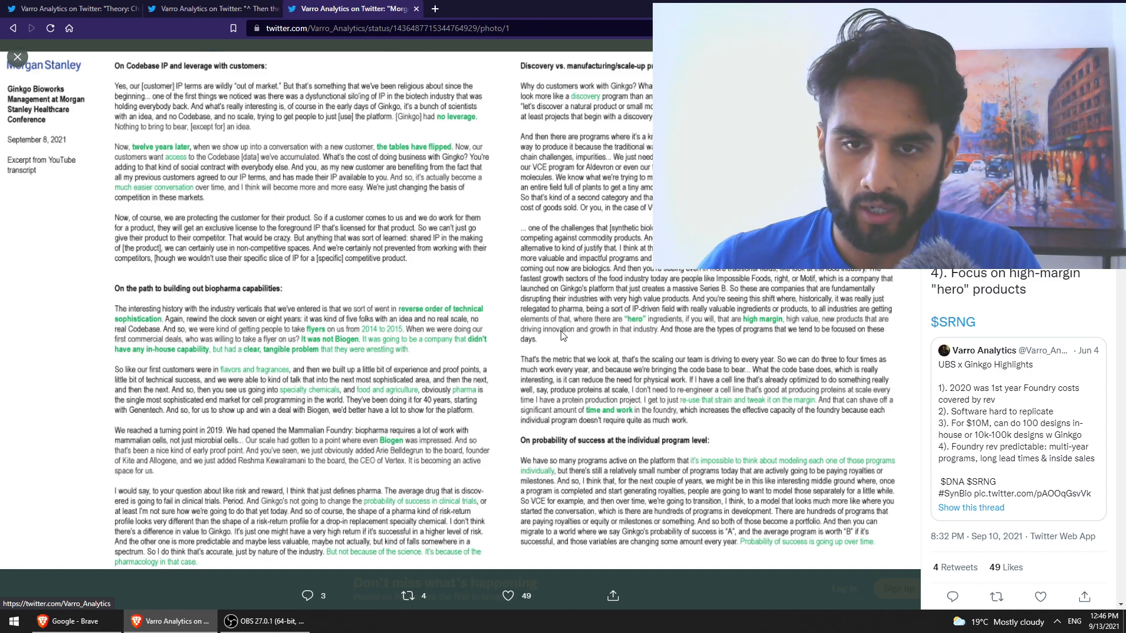
mouse_move(644, 337)
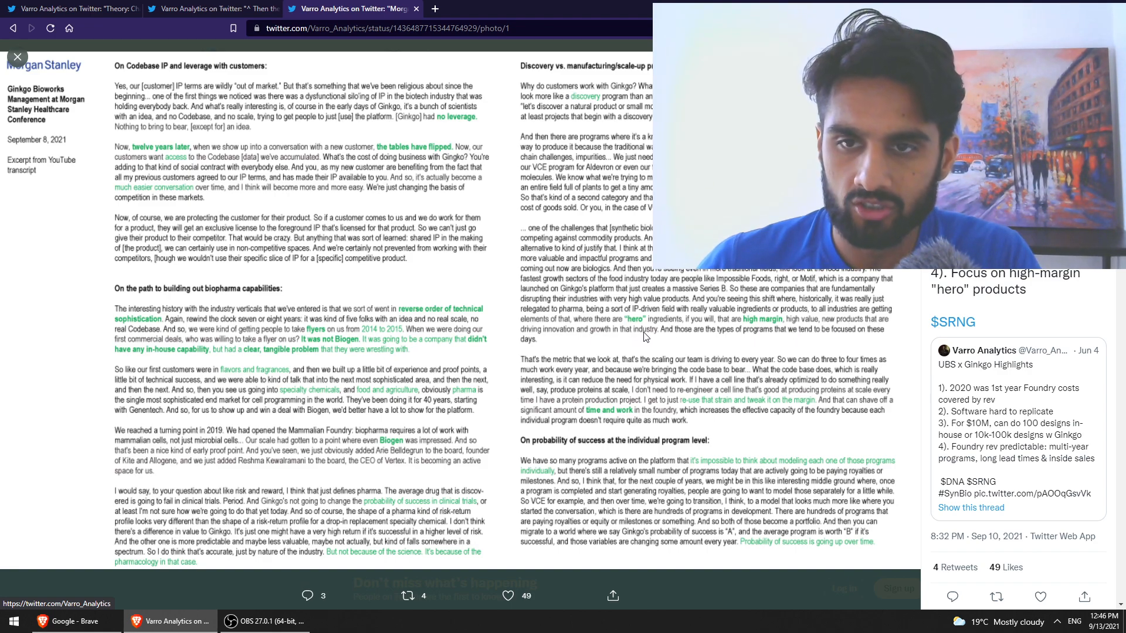
mouse_move(775, 287)
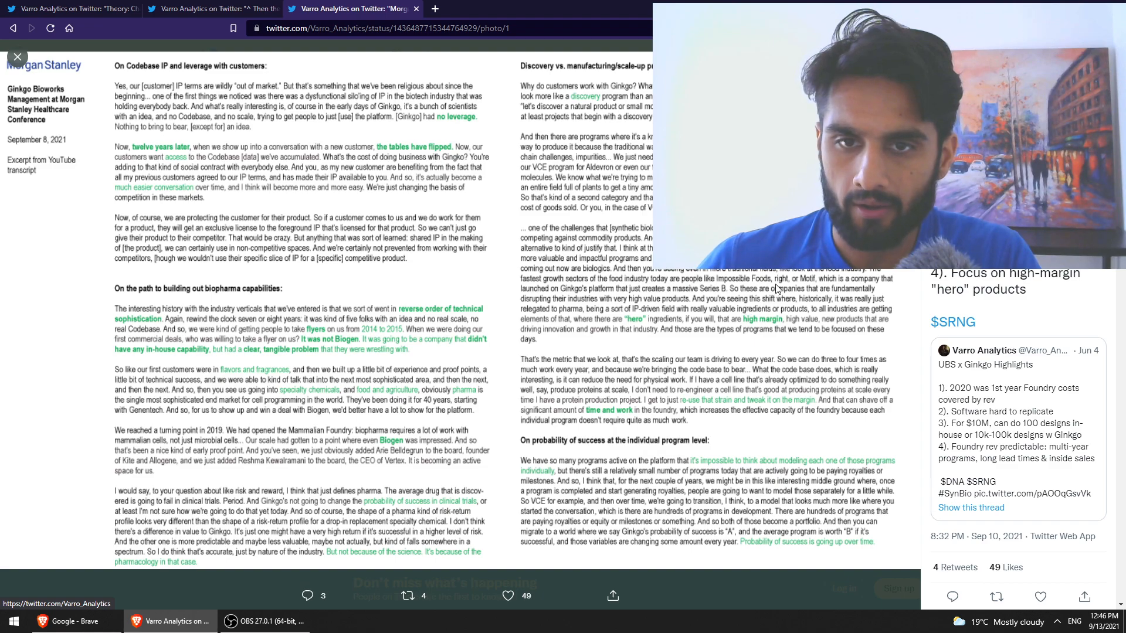
mouse_move(669, 314)
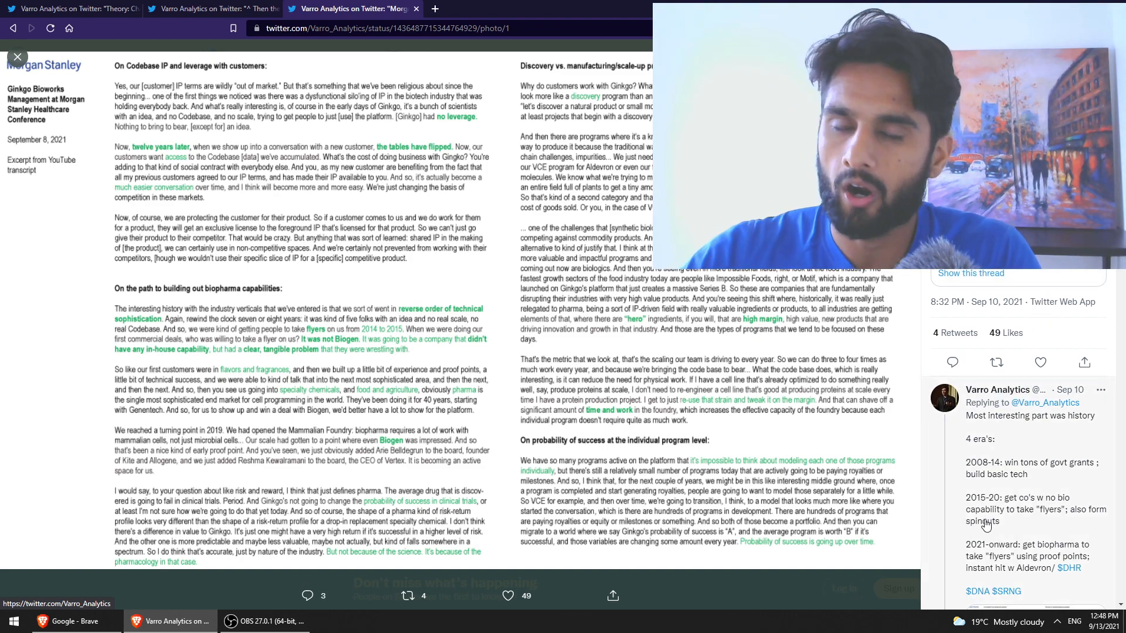
scroll(down, 3)
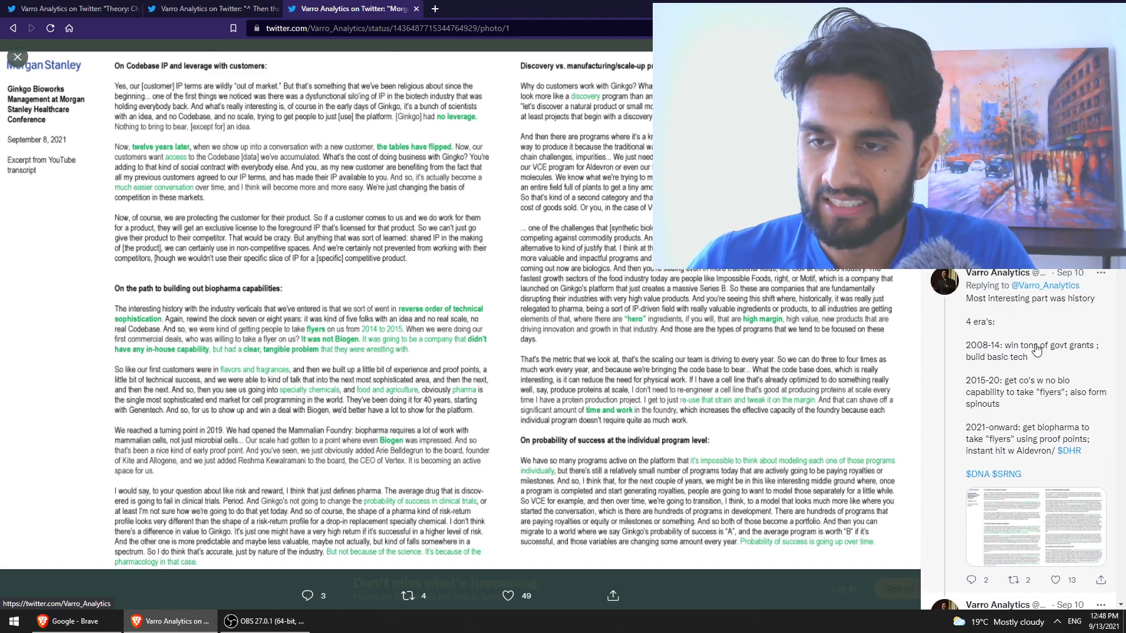
scroll(down, 3)
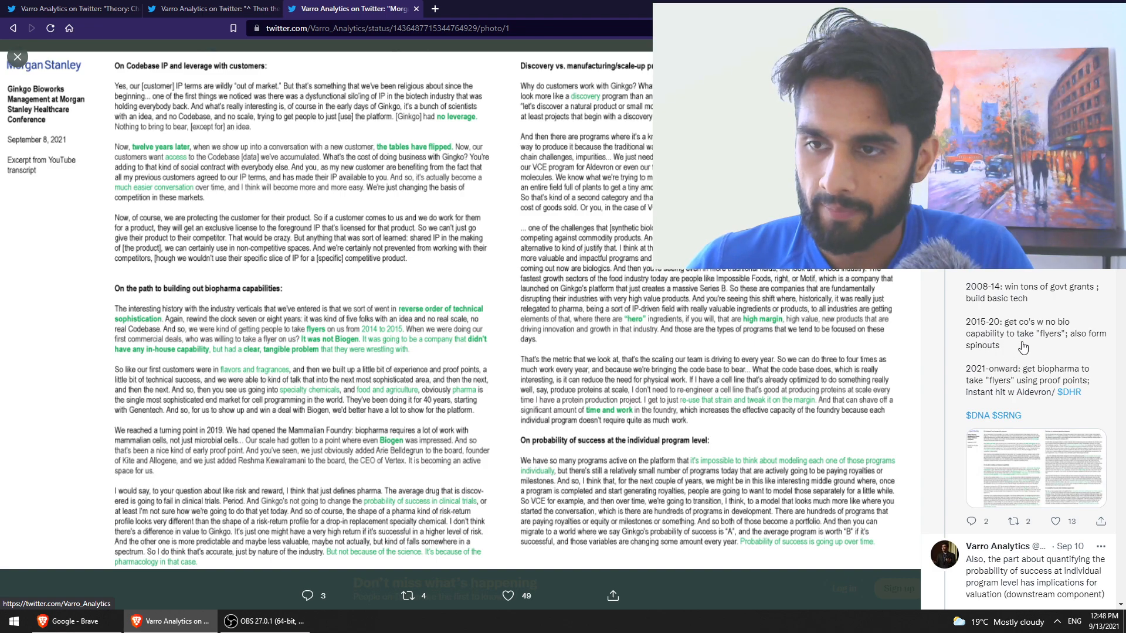
mouse_move(1005, 387)
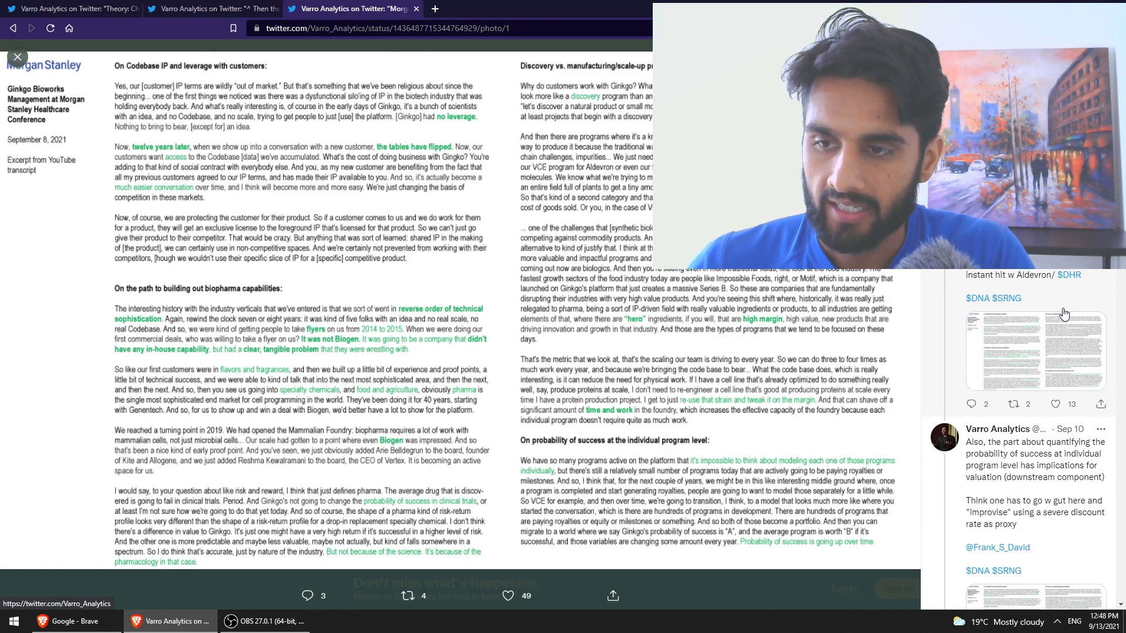
scroll(down, 3)
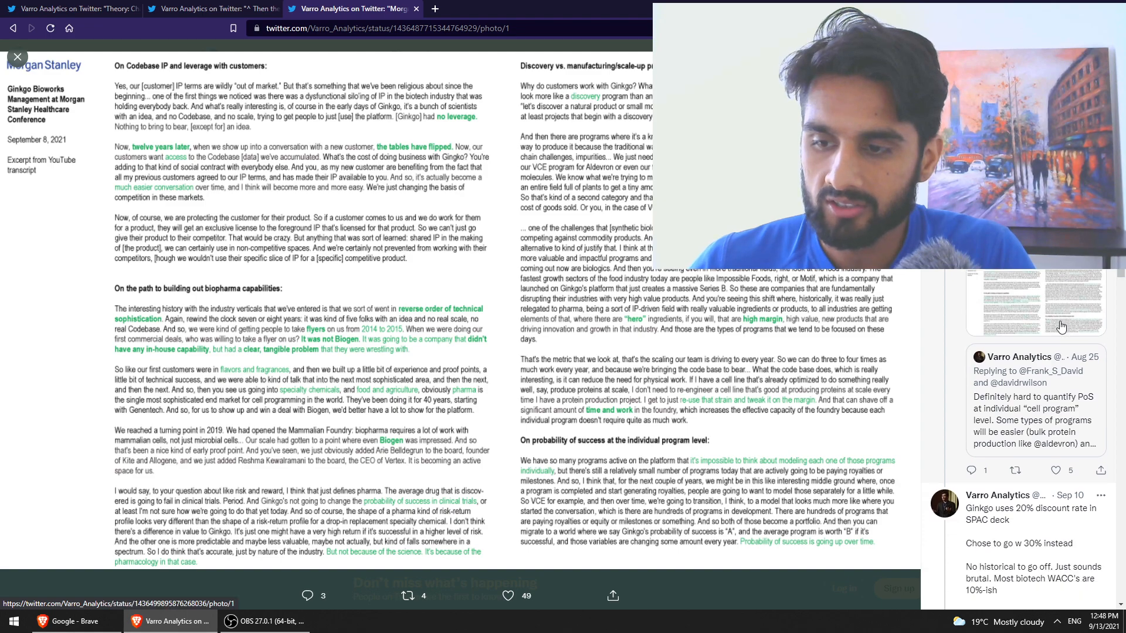
scroll(down, 3)
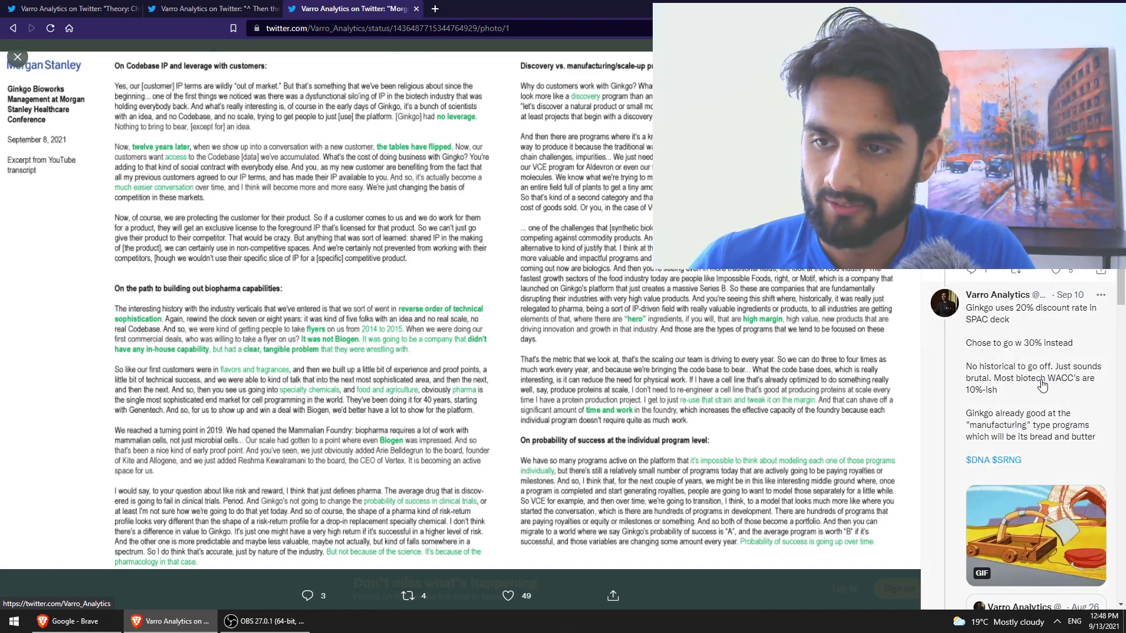
scroll(down, 3)
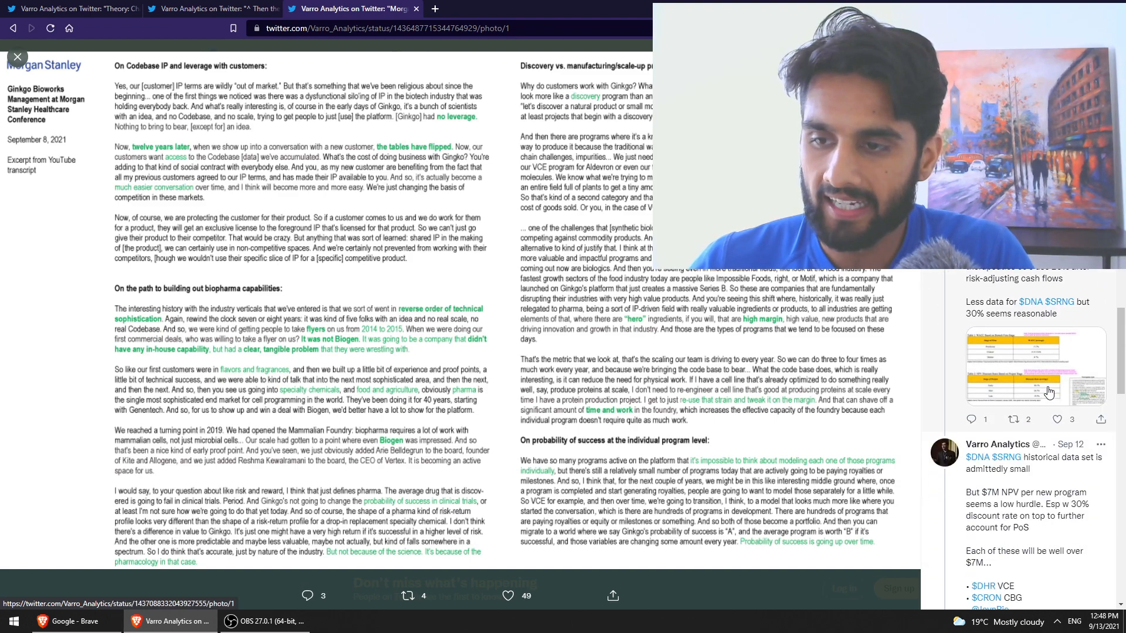
scroll(down, 3)
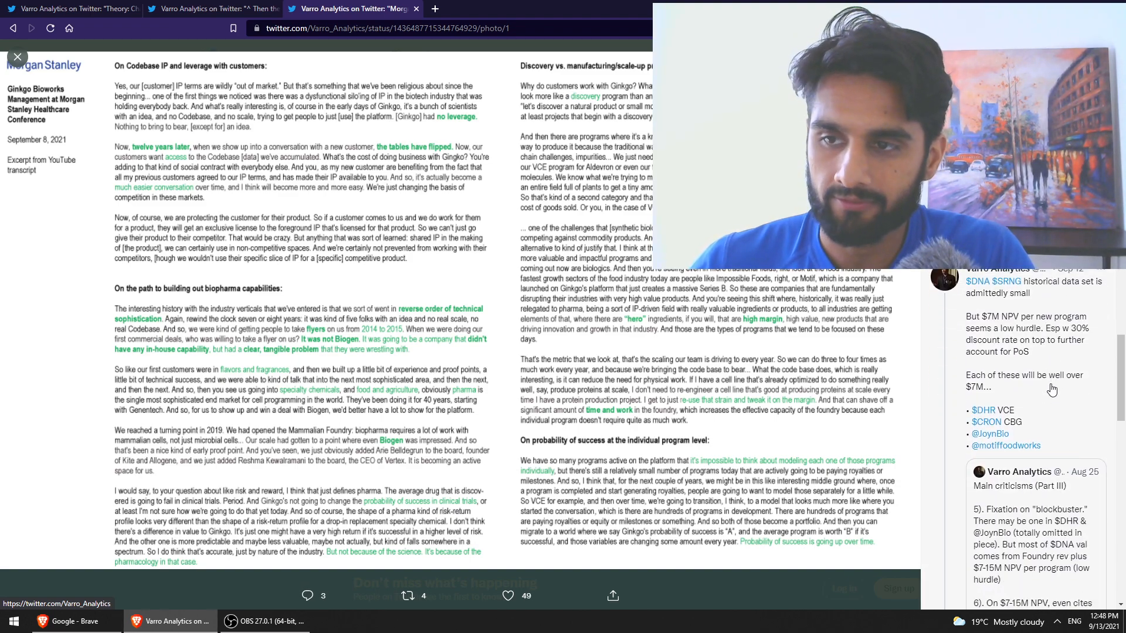
scroll(down, 3)
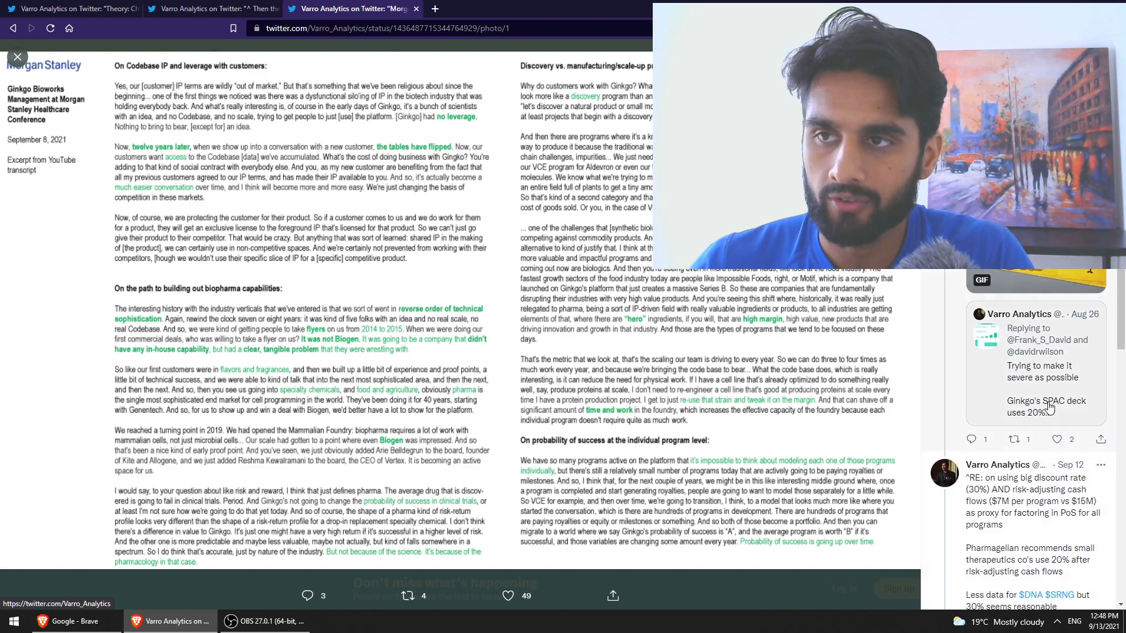